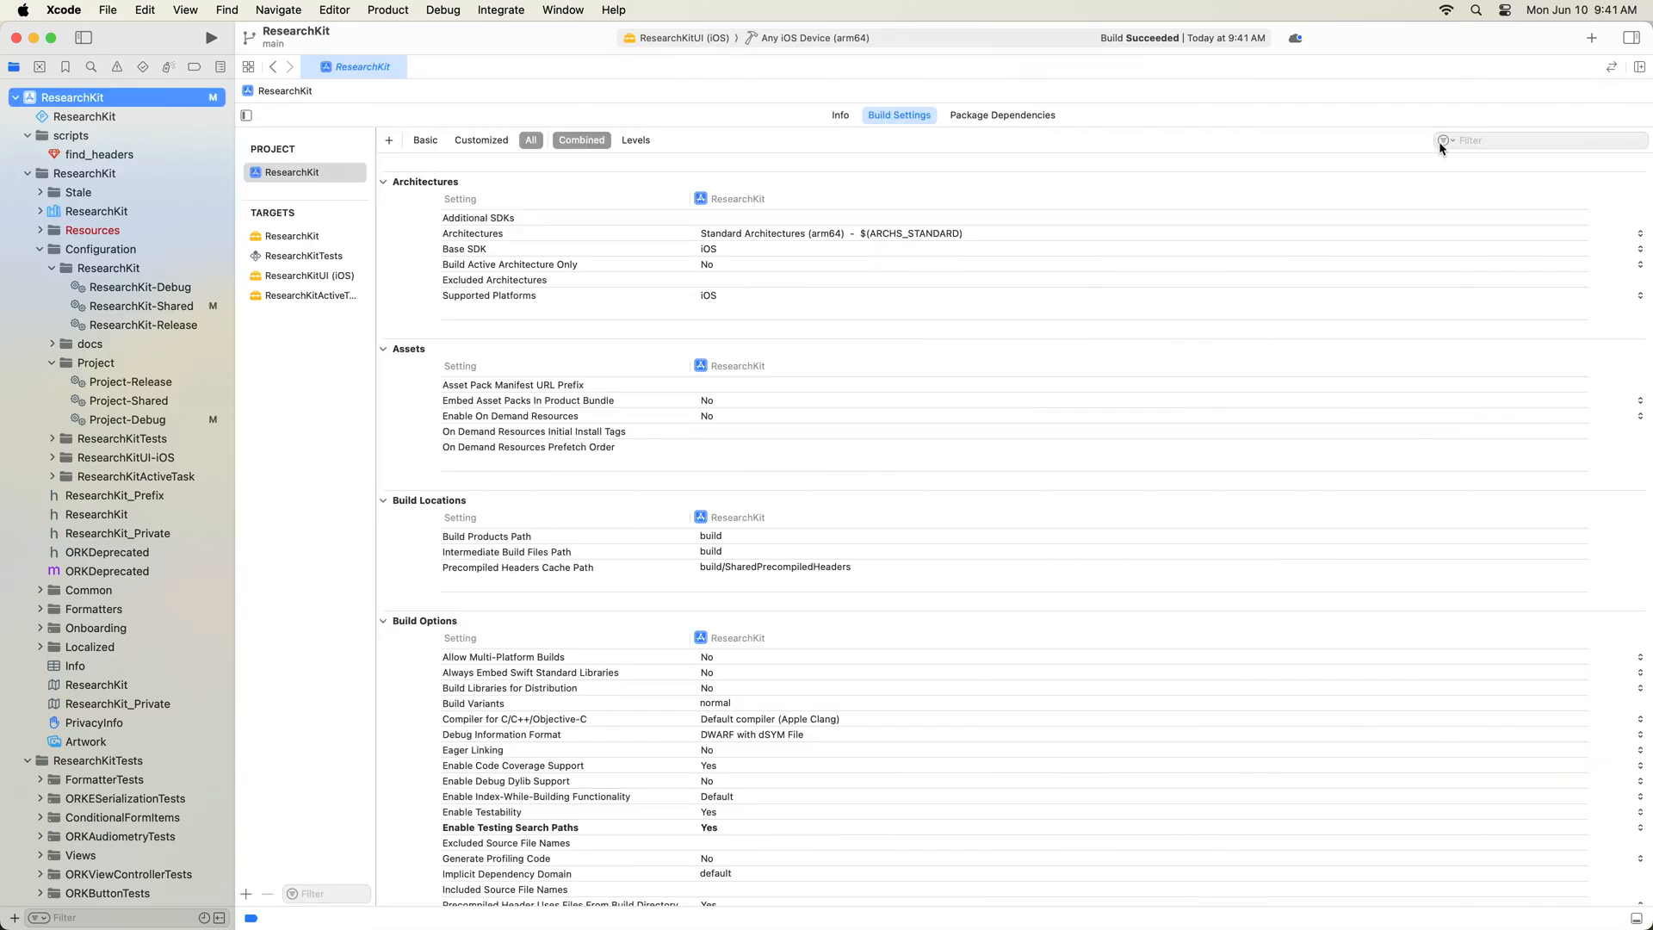
- Filter Build Settings for 'ex' and set Explicitly Built Modules to Yes
type("explicitly built")
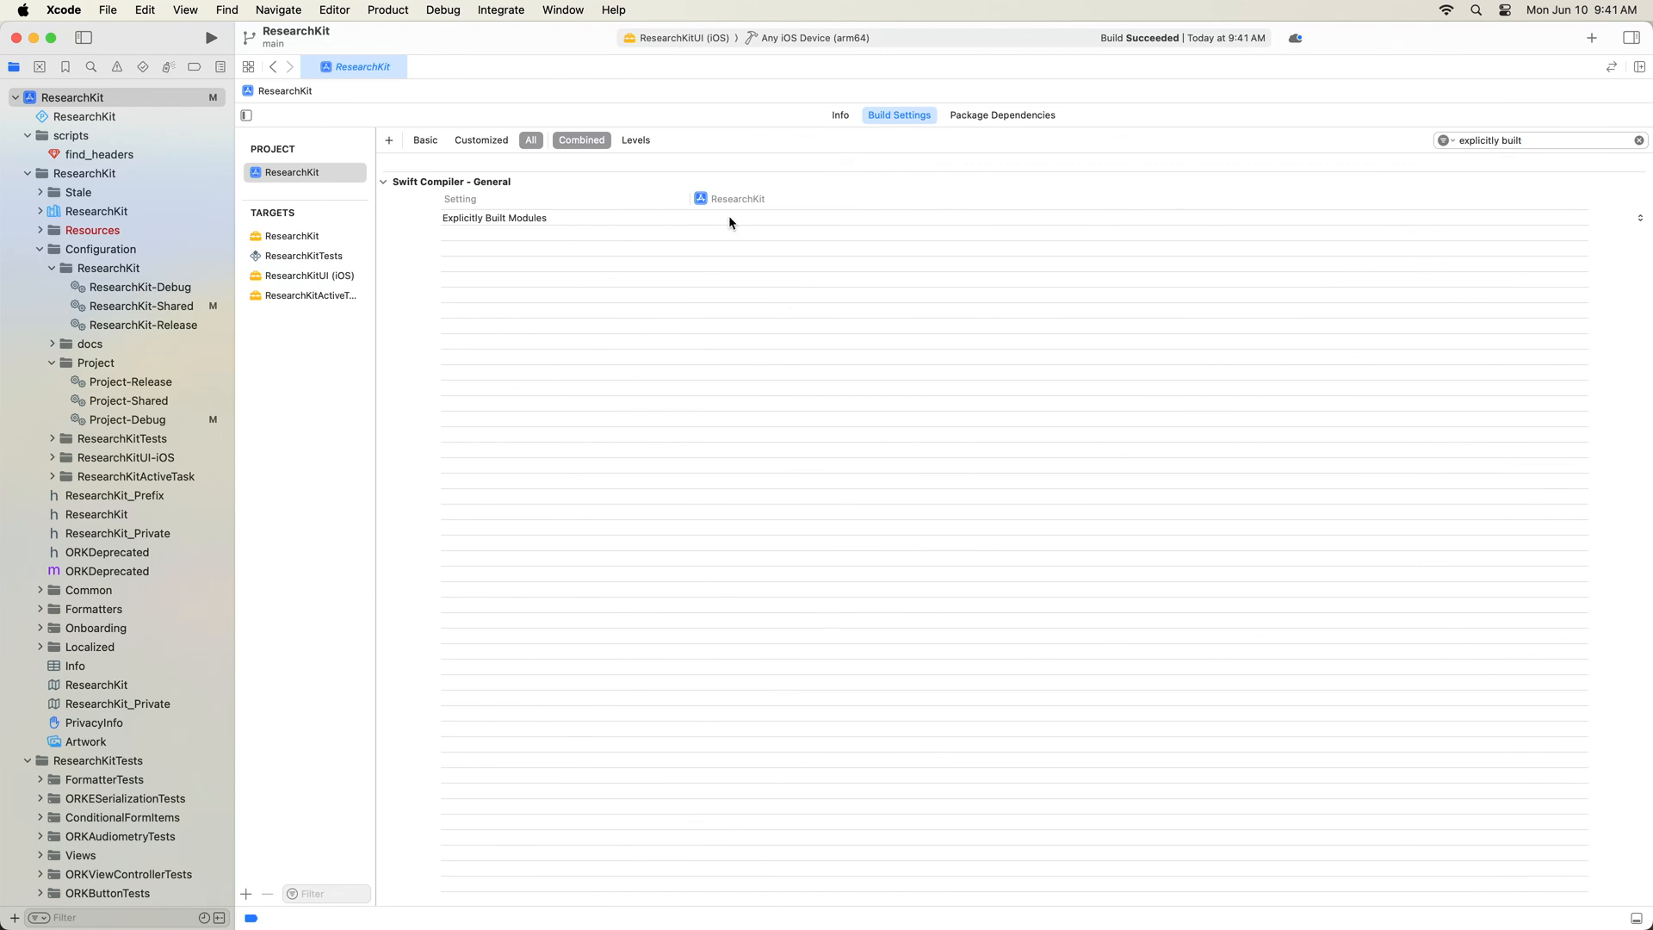
left_click(494, 217)
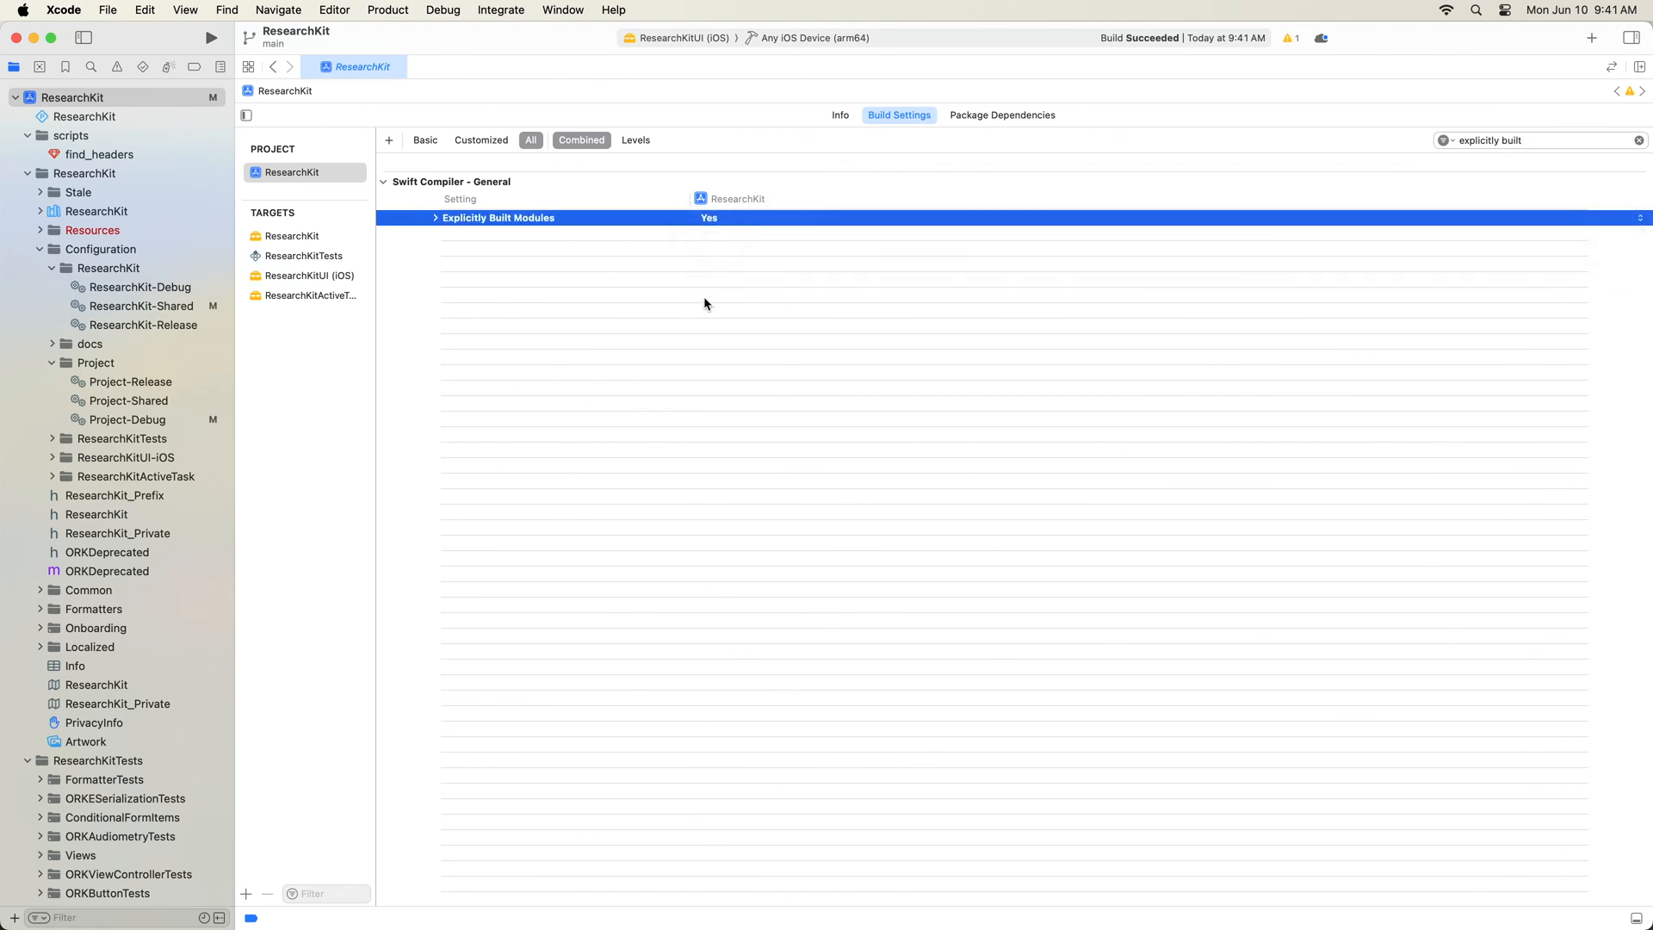
left_click(210, 38)
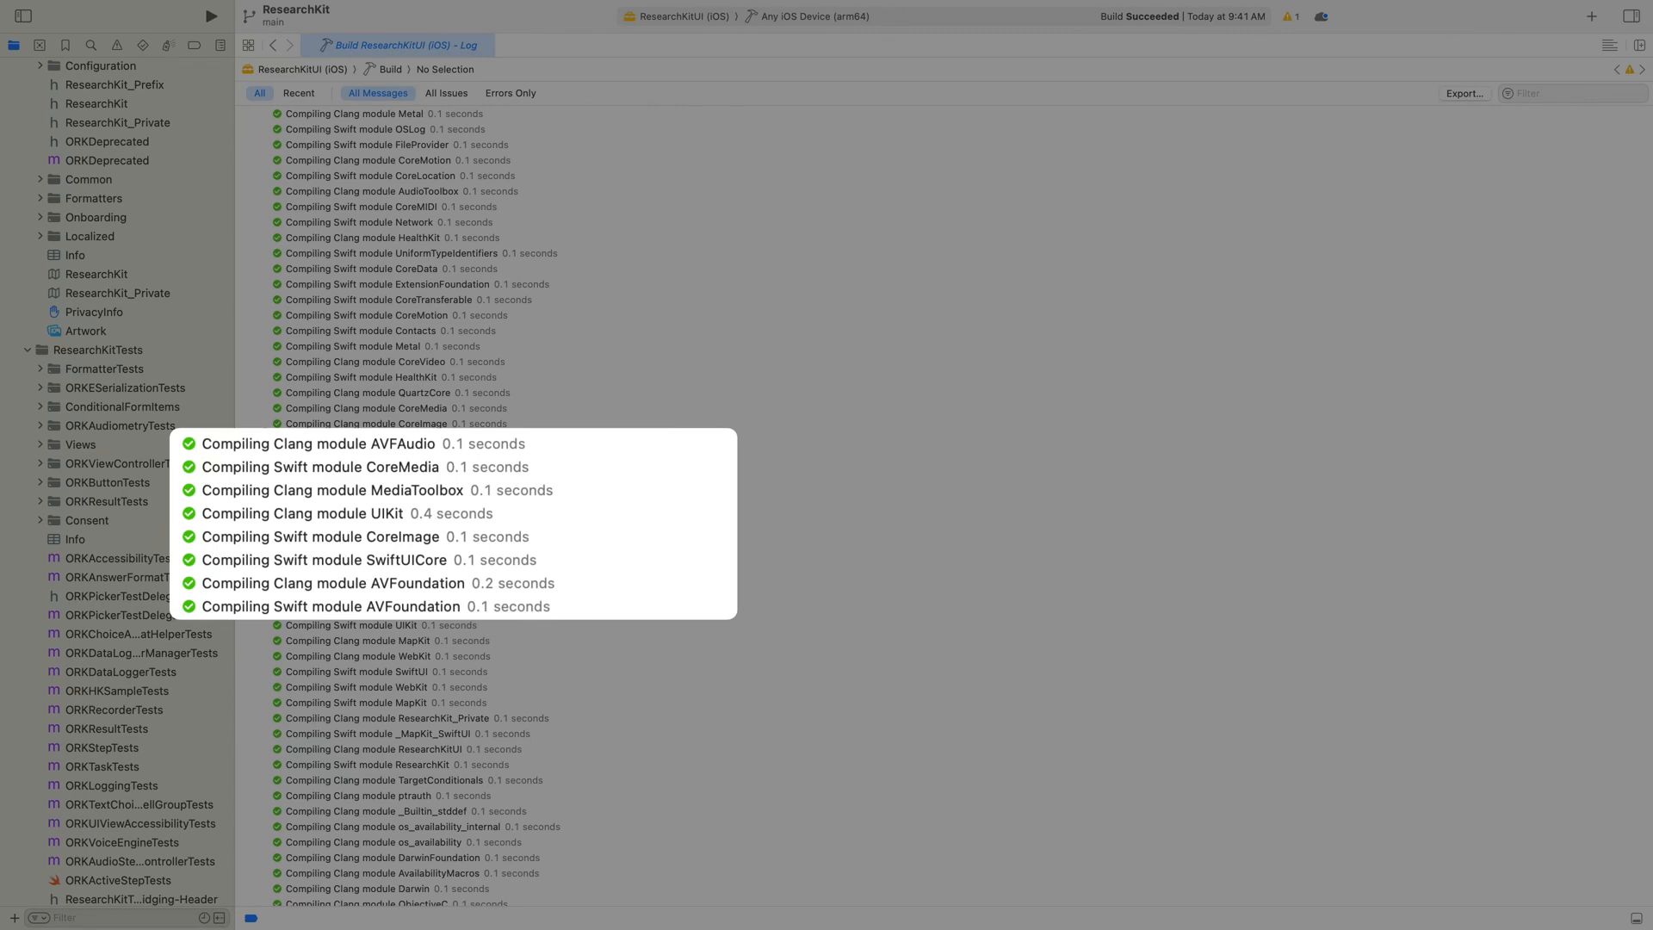
- Search the ResearchKitUI build log for 'UIKit'
type("UIKit")
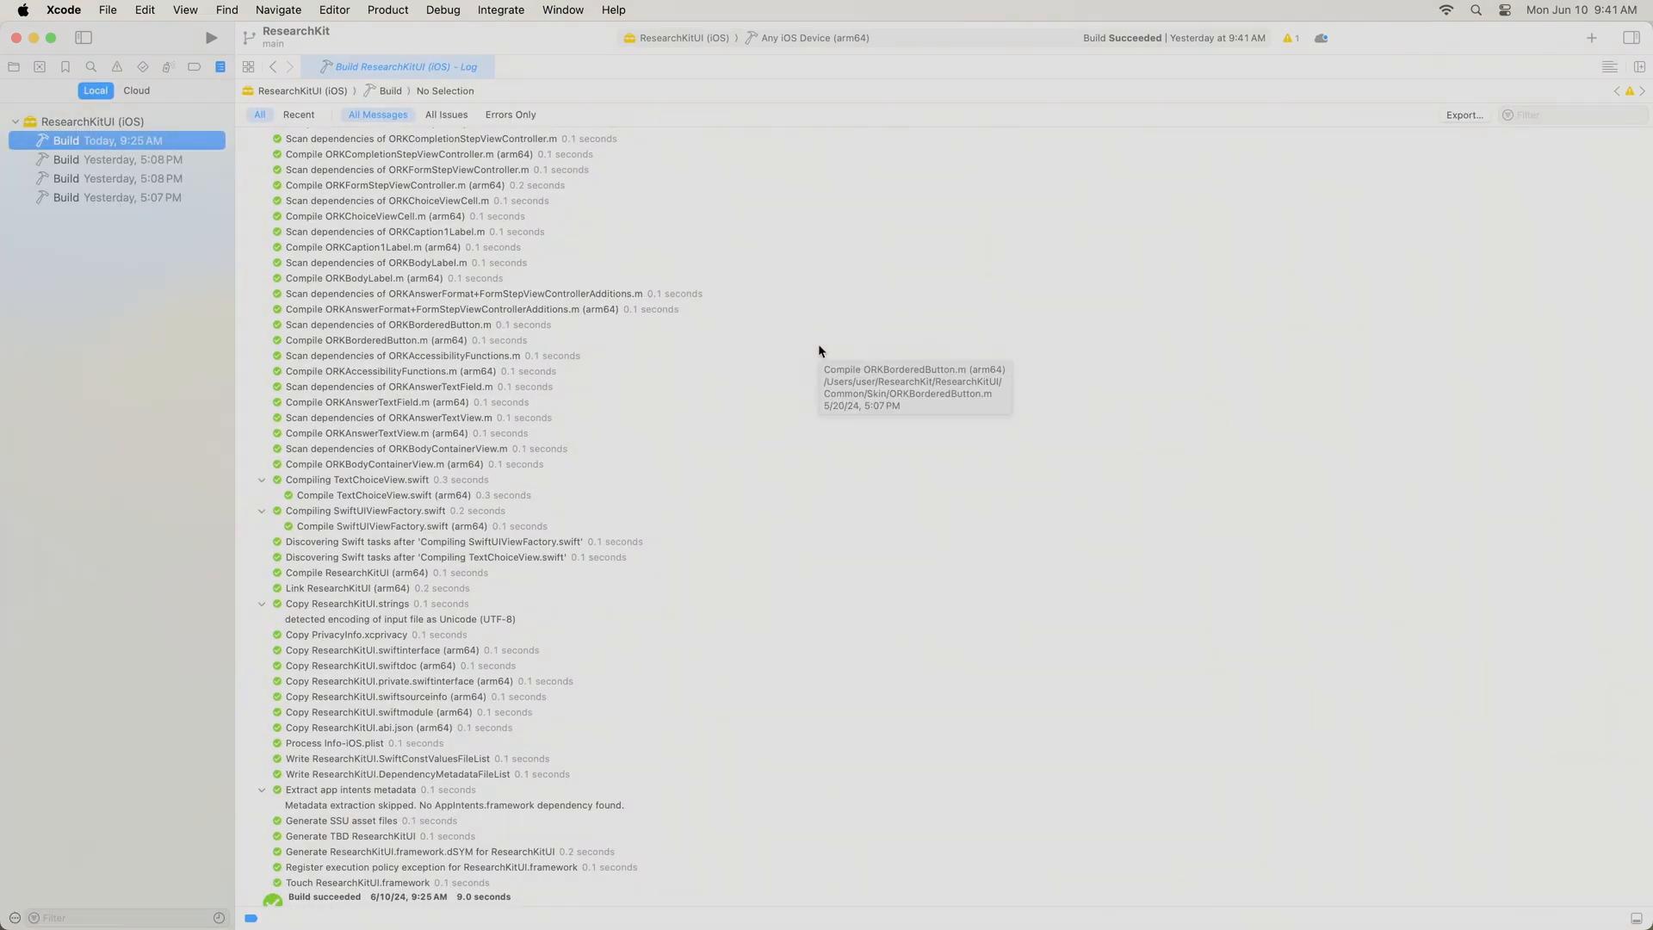
mouse_move(689, 199)
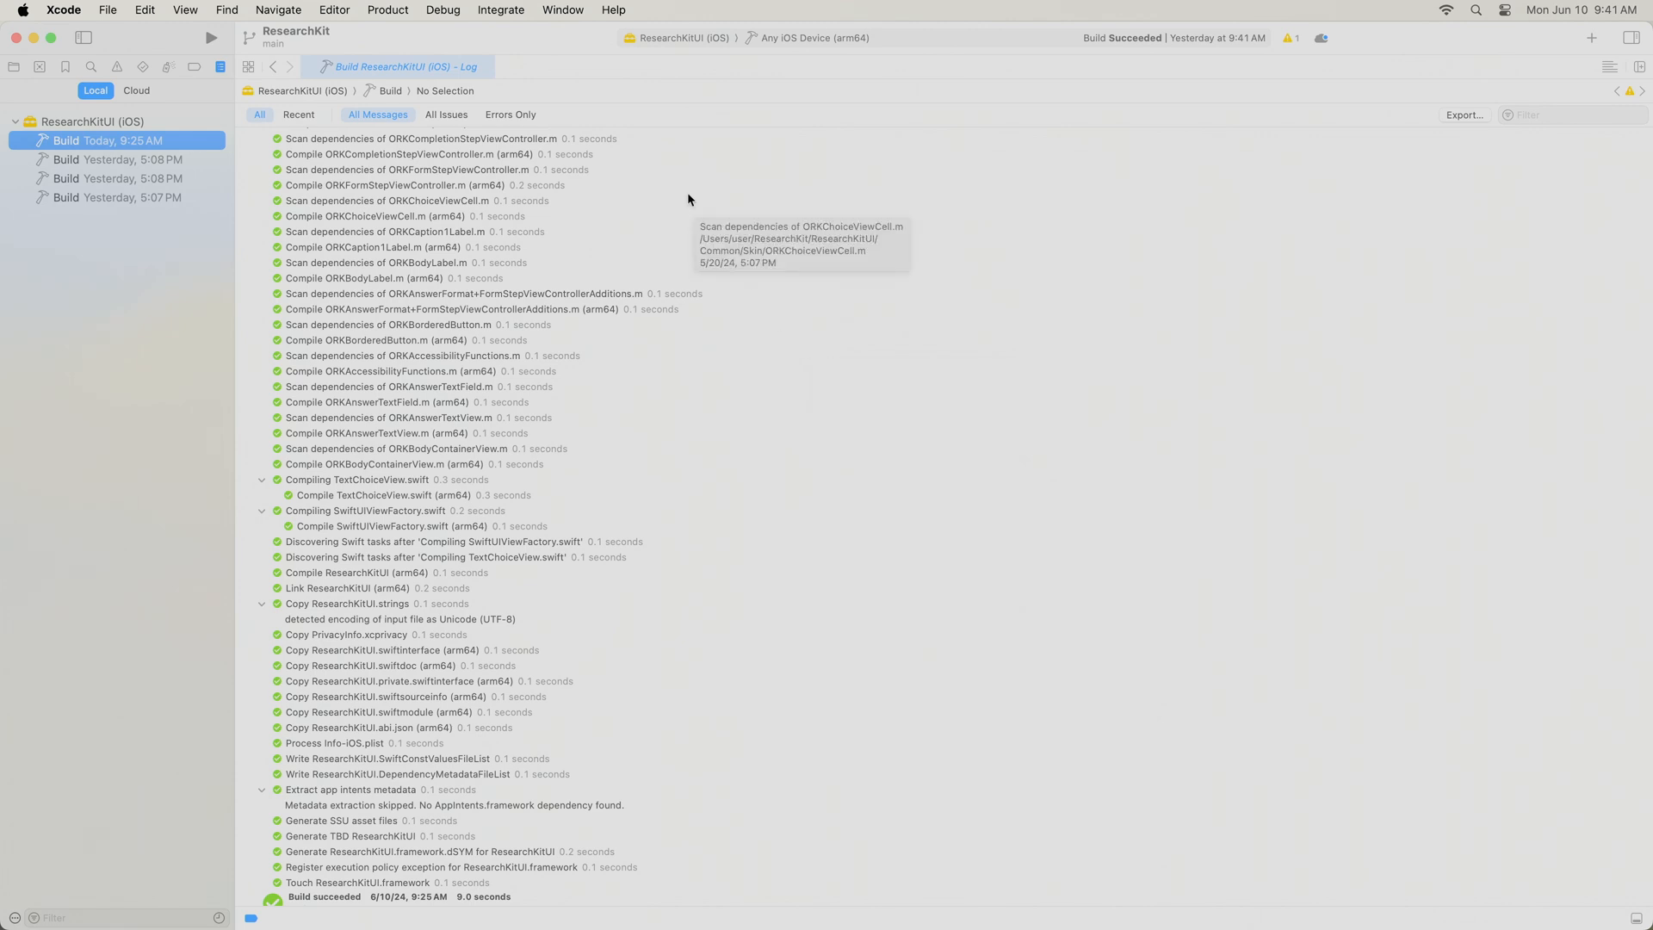
- Run Clean Build Folder, then Build With Timing Summary from the Product menu
left_click(386, 9)
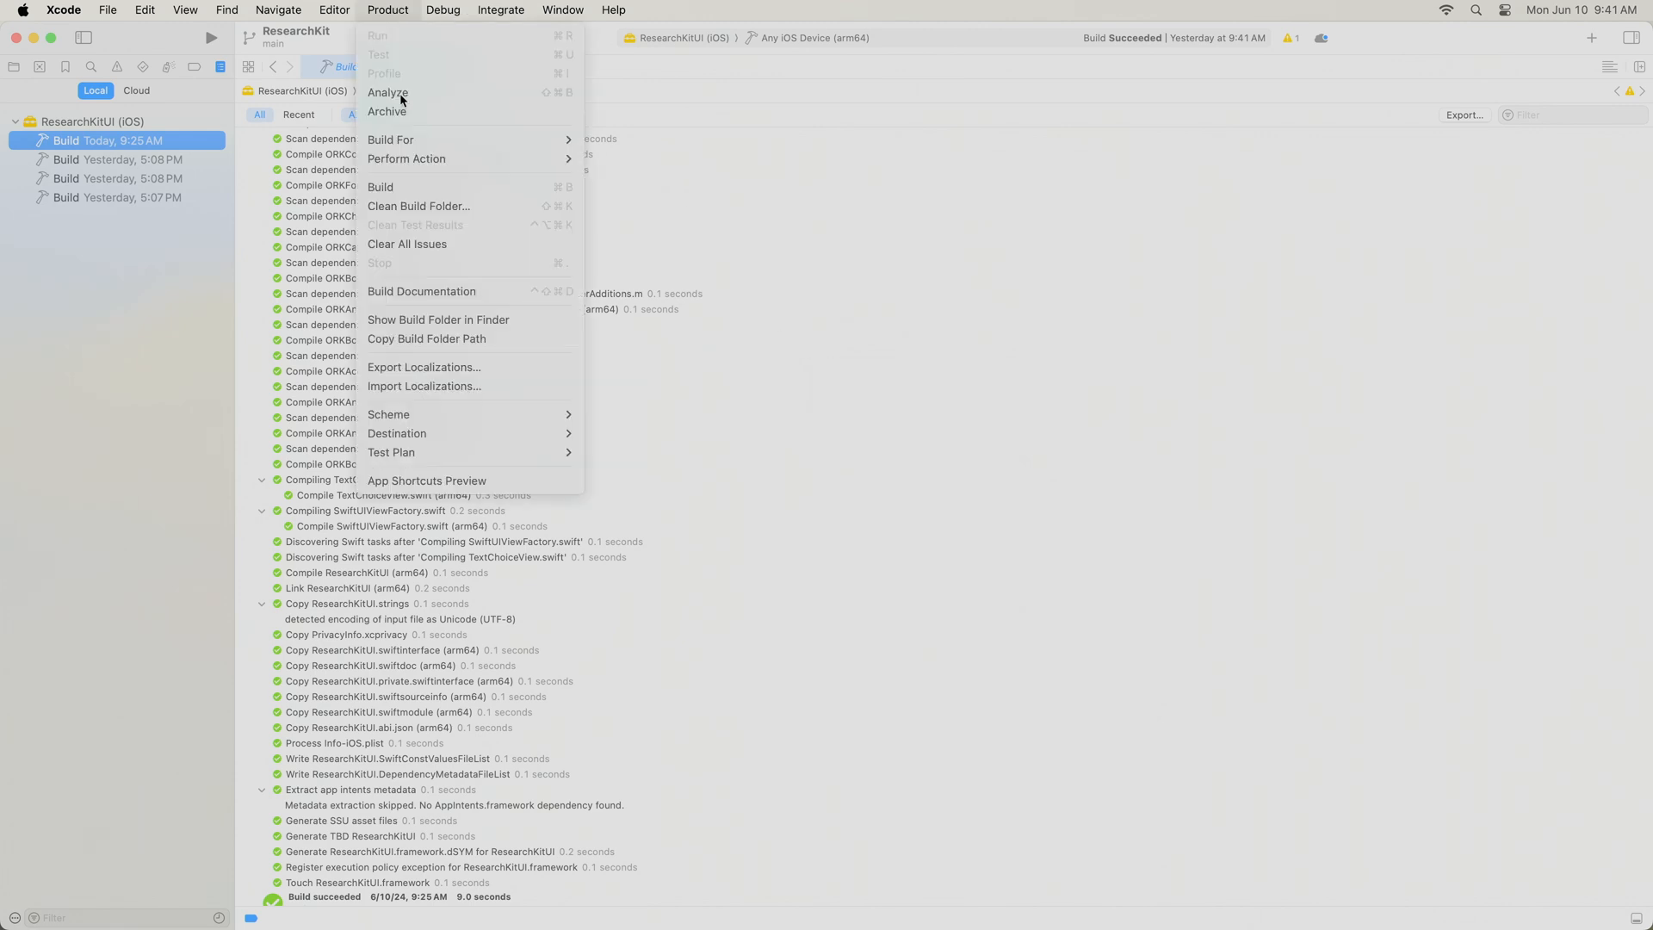
left_click(417, 205)
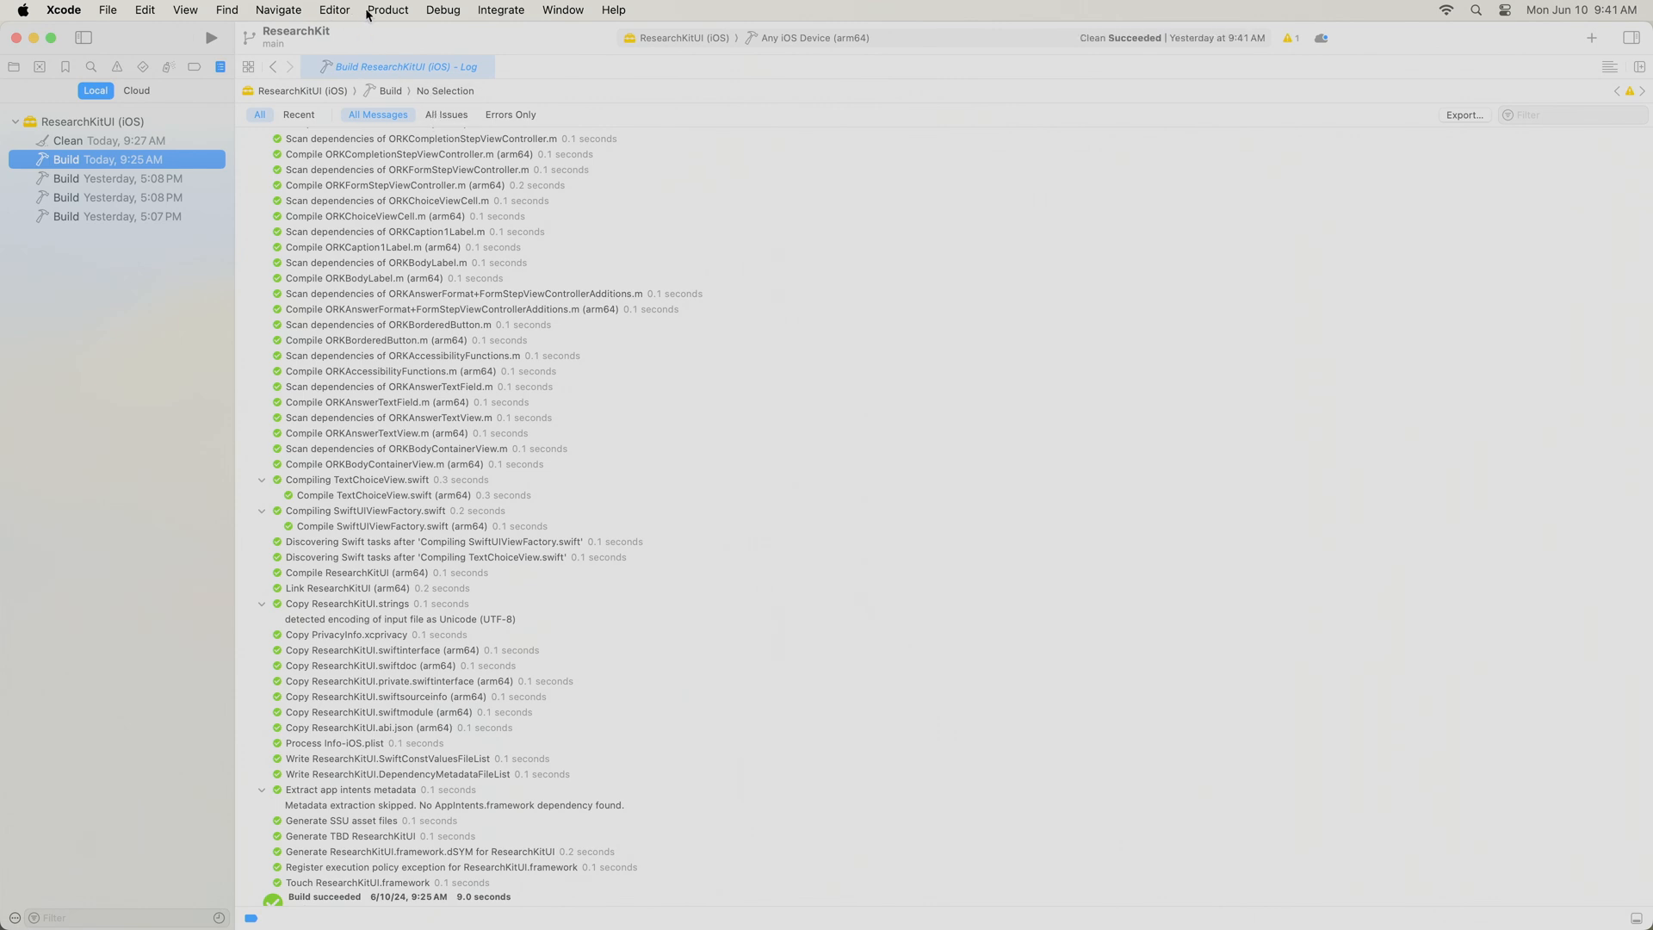
left_click(388, 9)
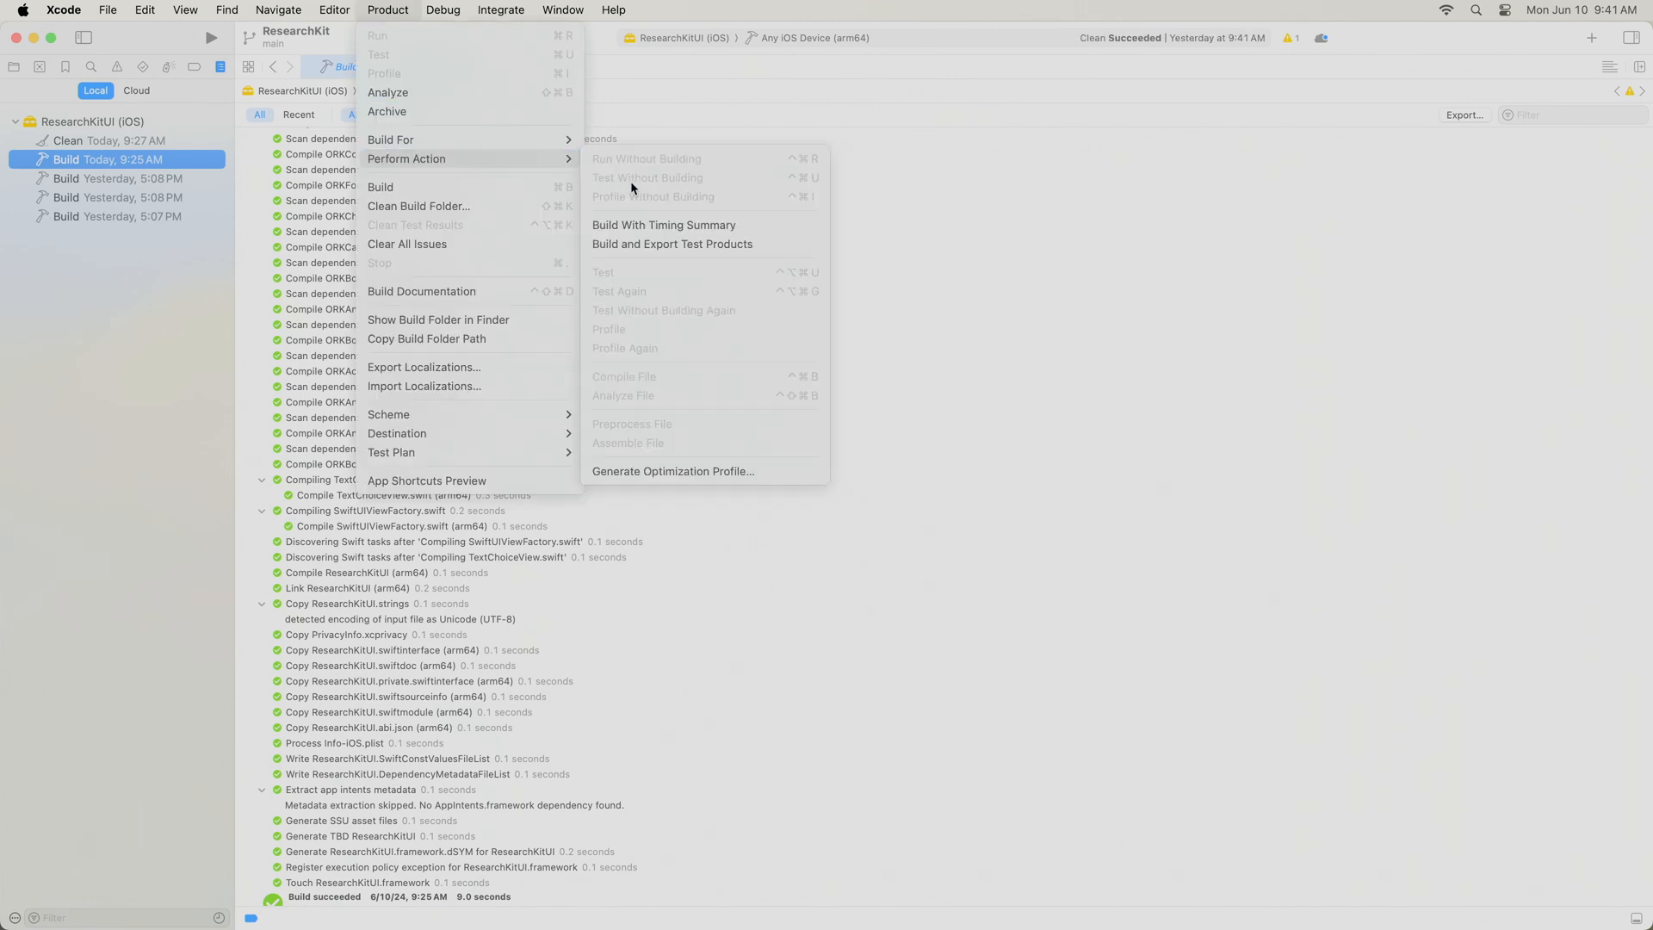
mouse_move(663, 225)
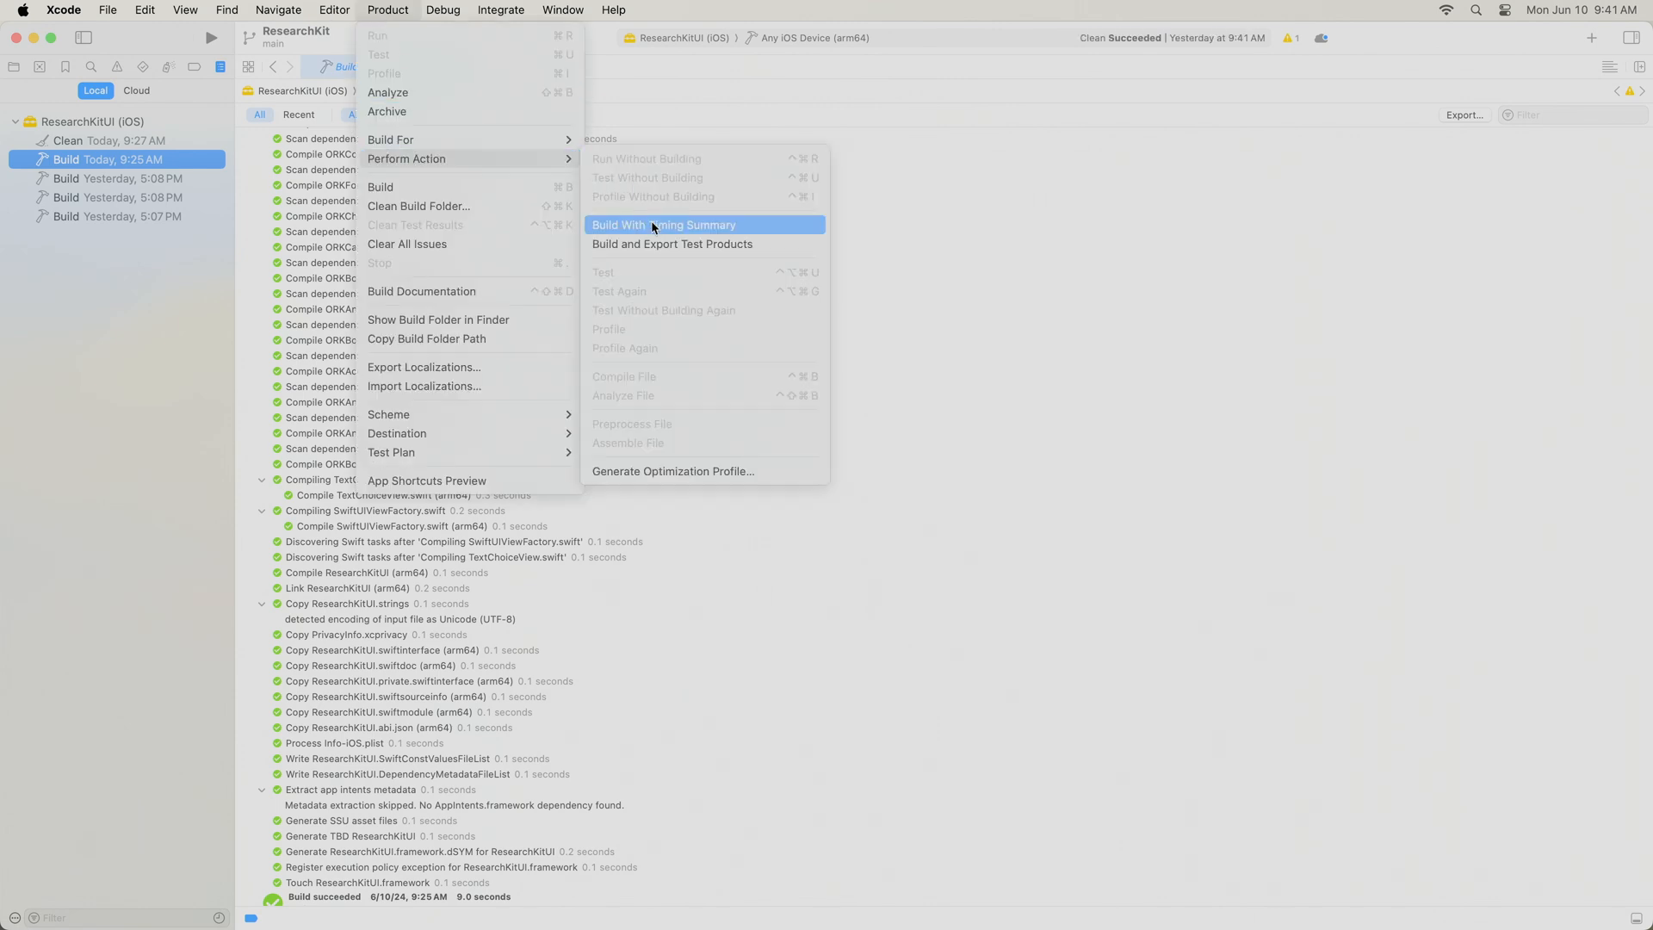
left_click(664, 225)
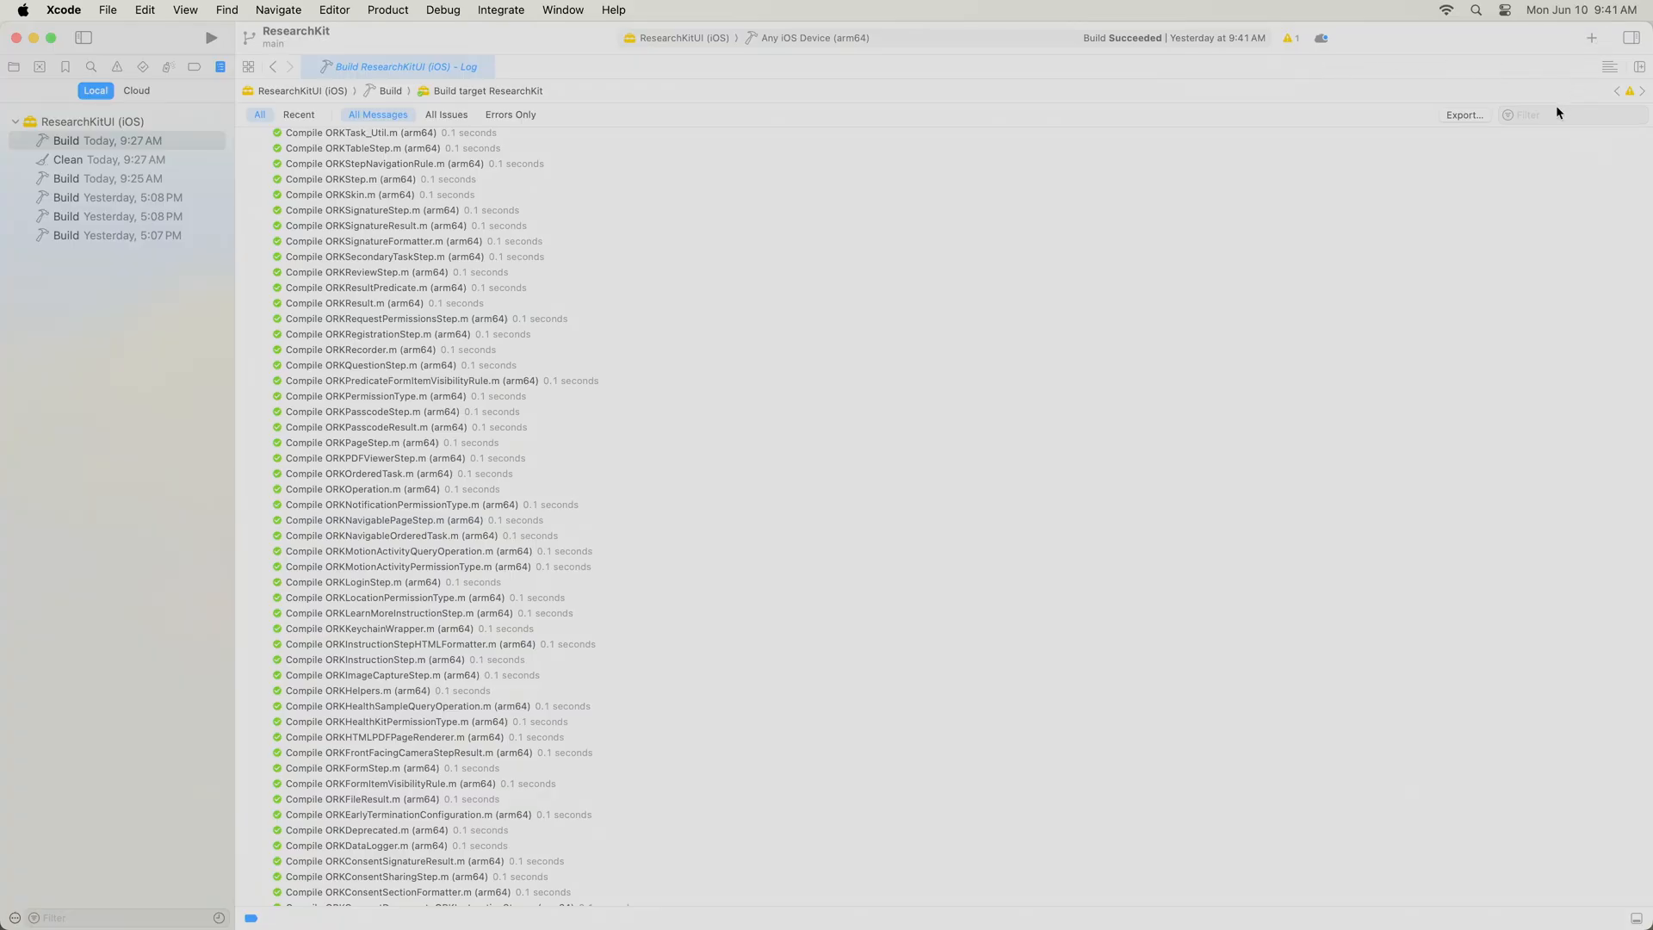
- Filter the log for 'modules' and expand the Clang modules report to read variants
type("modules report")
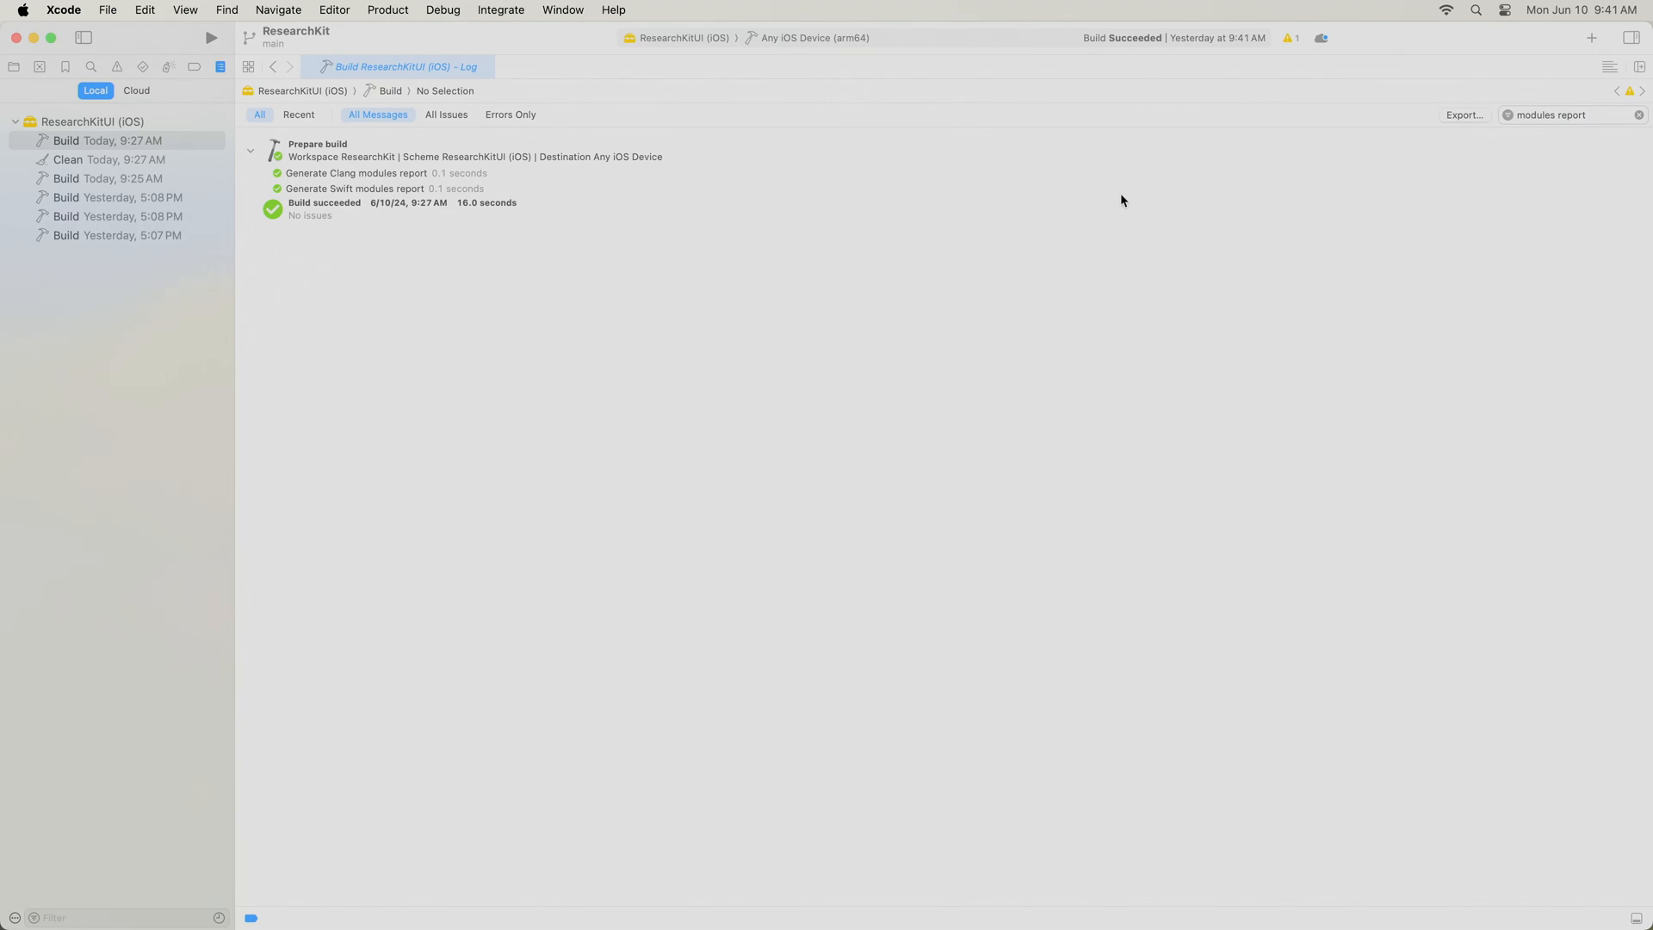
mouse_move(446, 172)
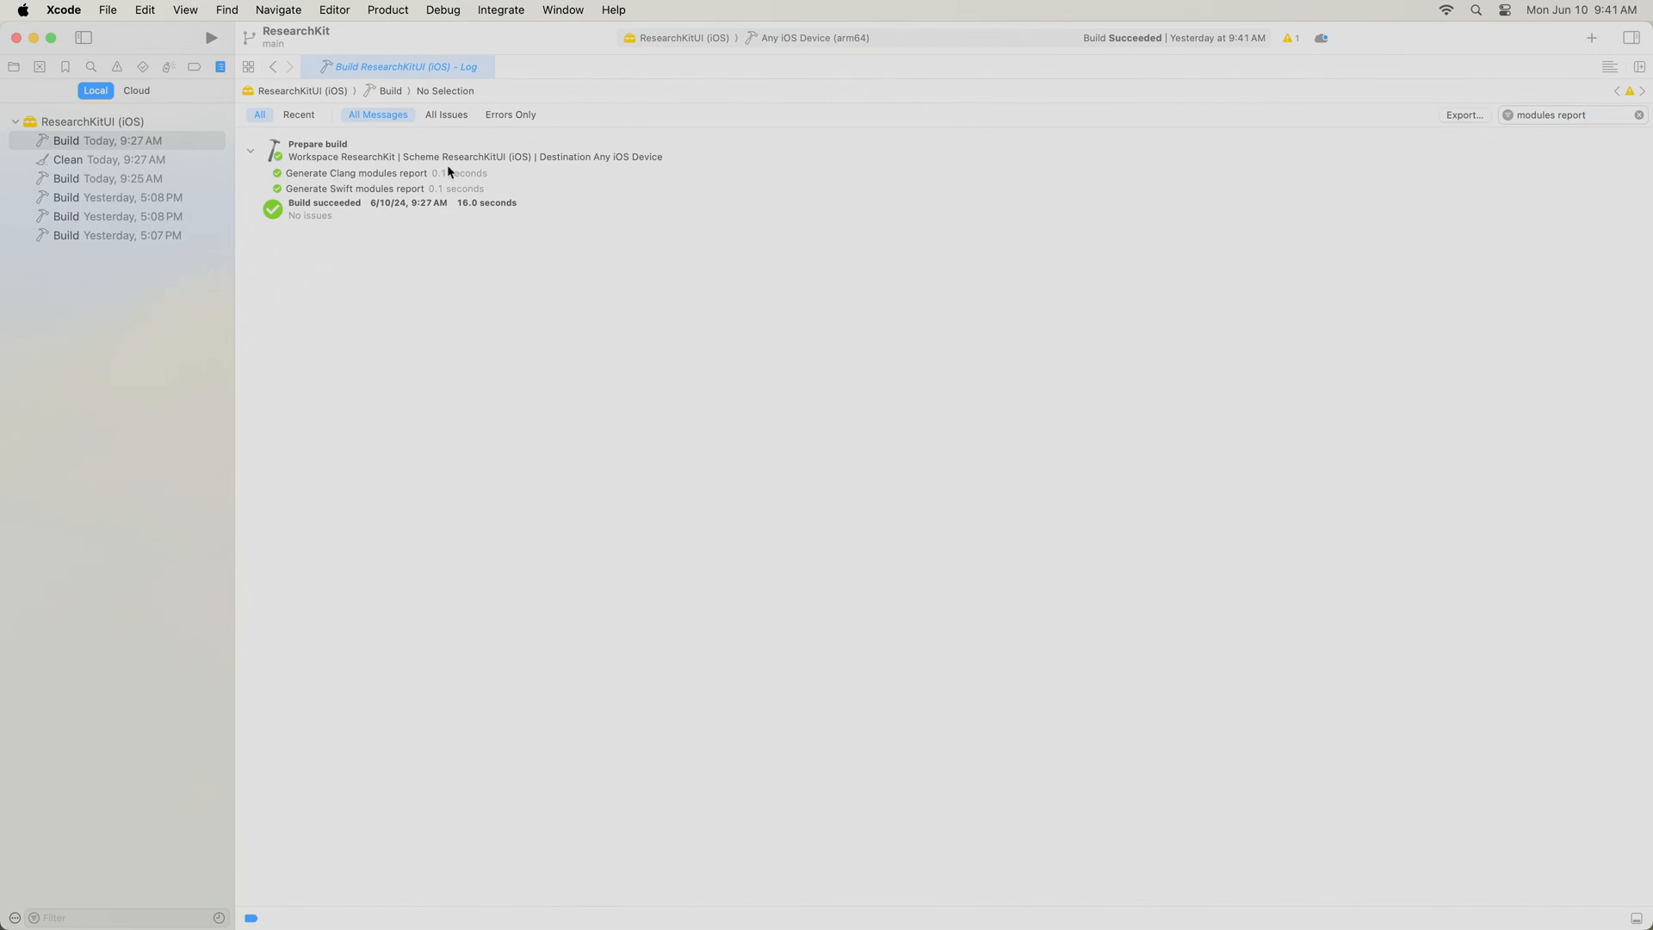
left_click(356, 173)
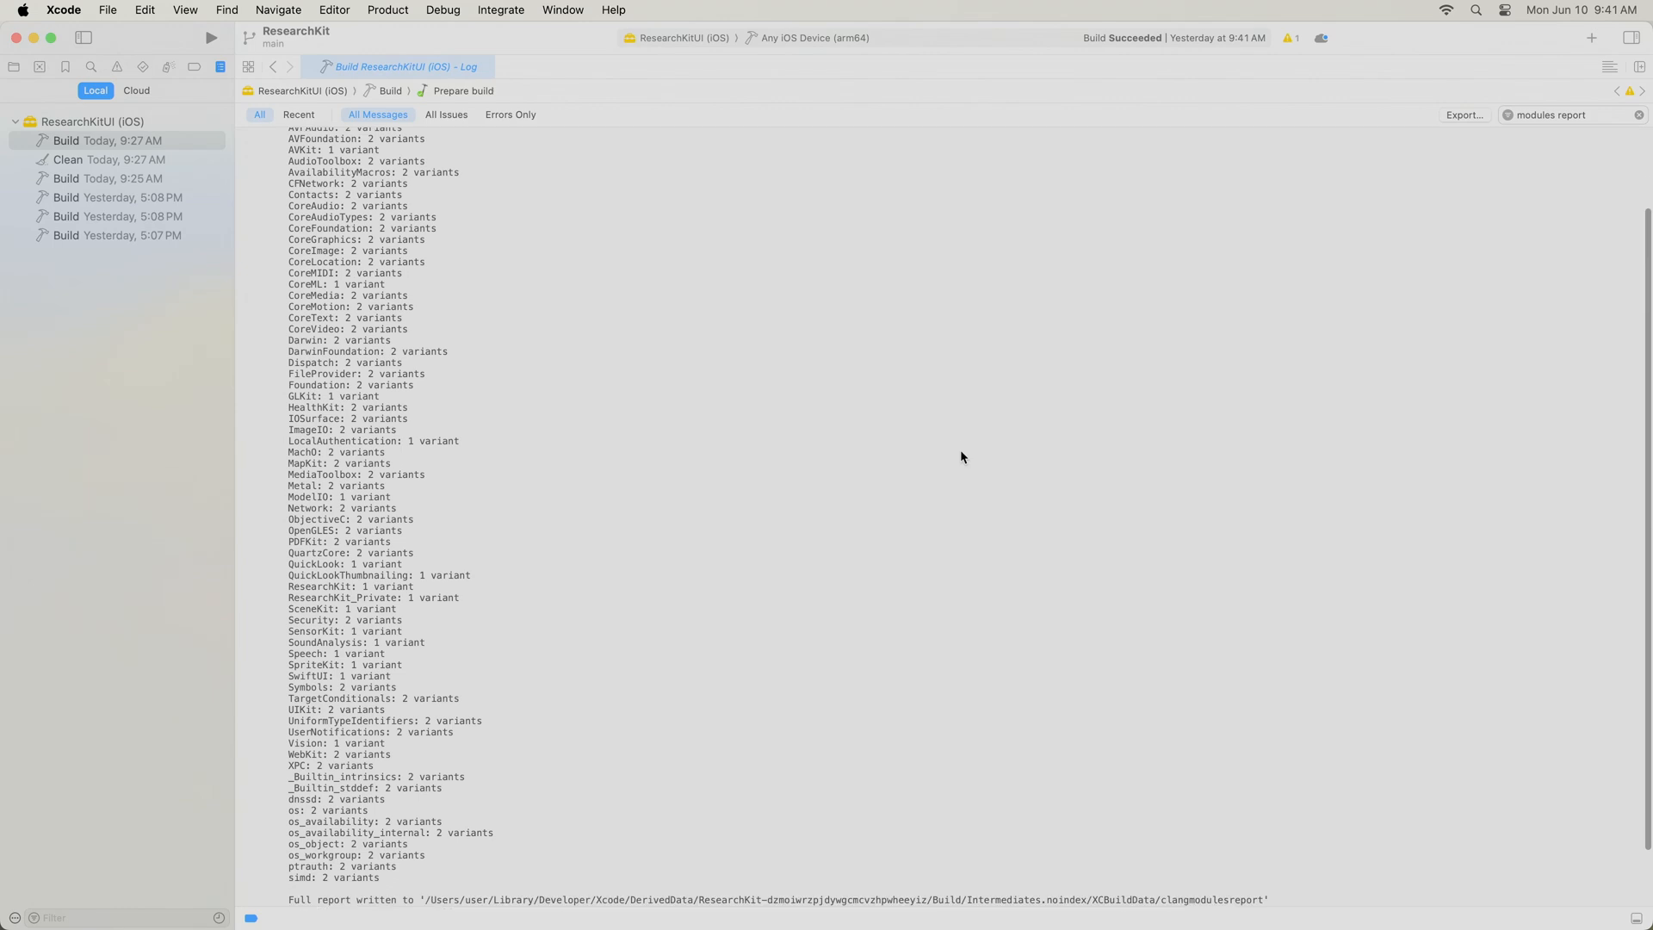
scroll("down", 3)
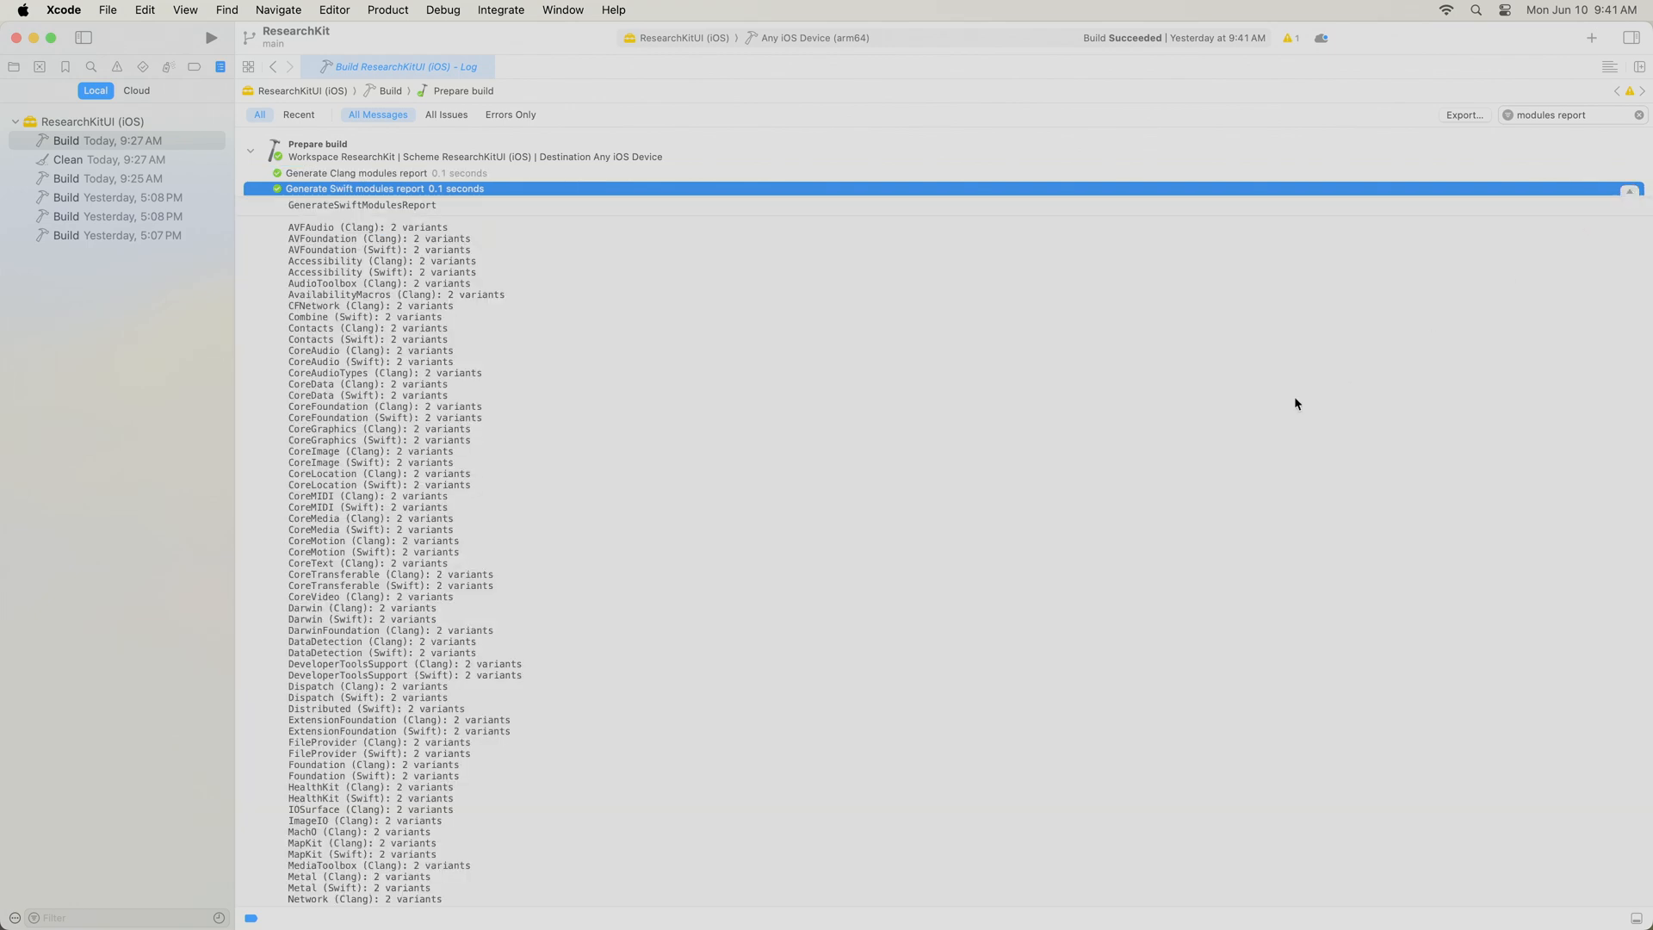
scroll("down", 3)
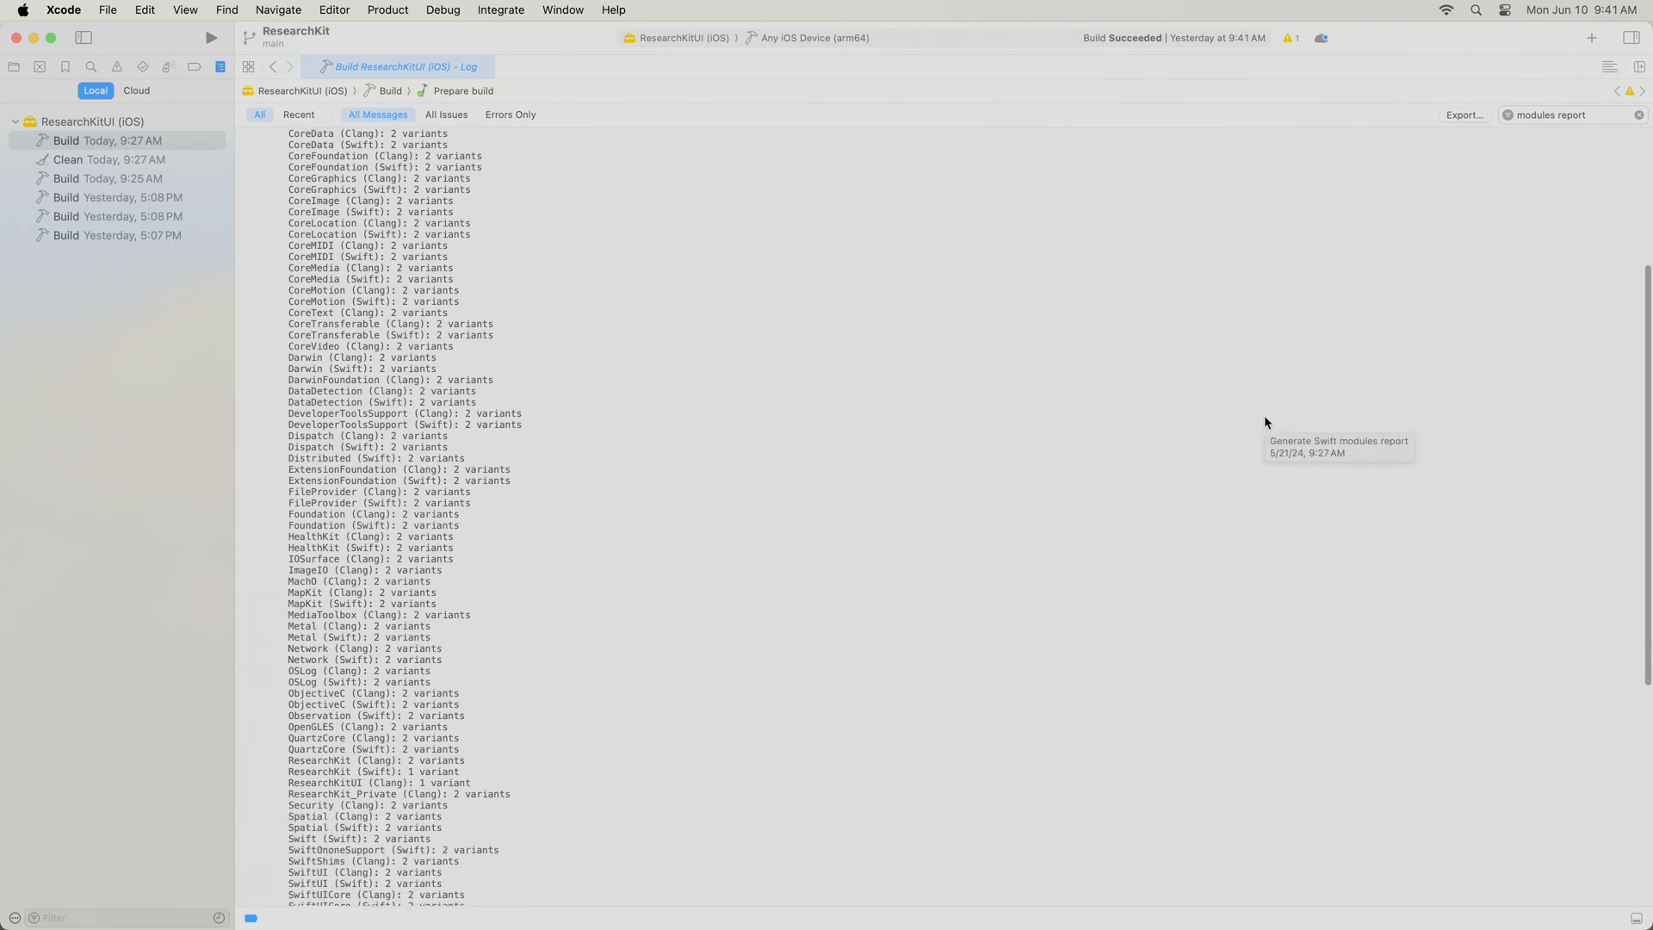
scroll("down", 3)
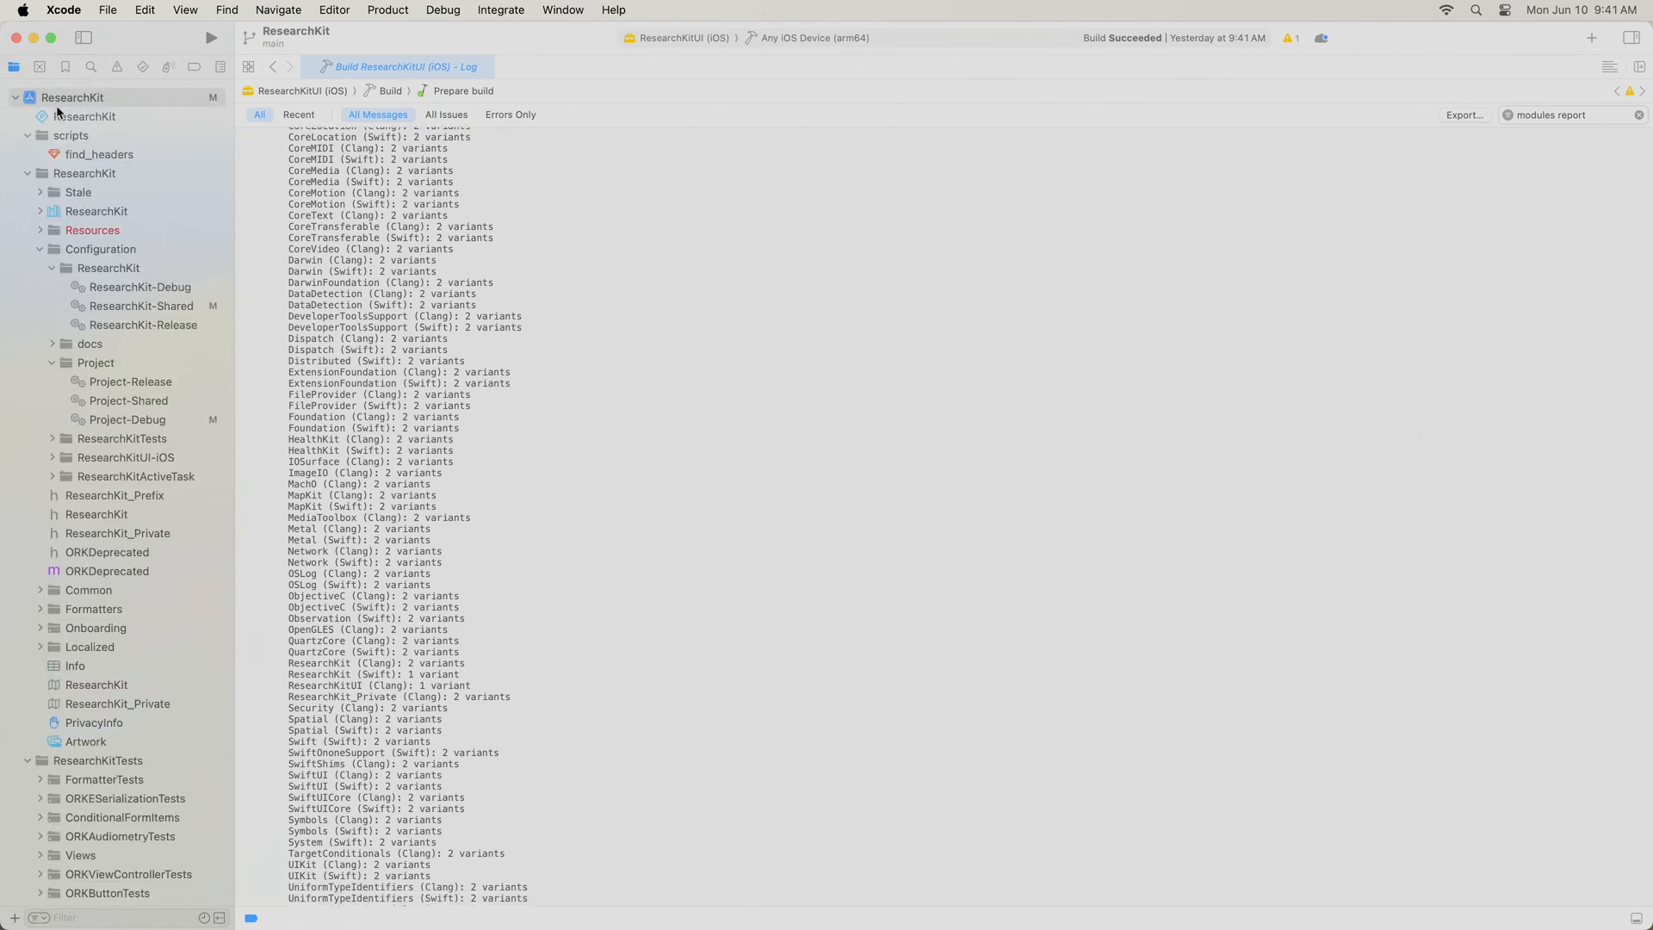
- Filter the ResearchKit target's Build Settings for 'macr' and compare Preprocessor Macros across levels
left_click(72, 97)
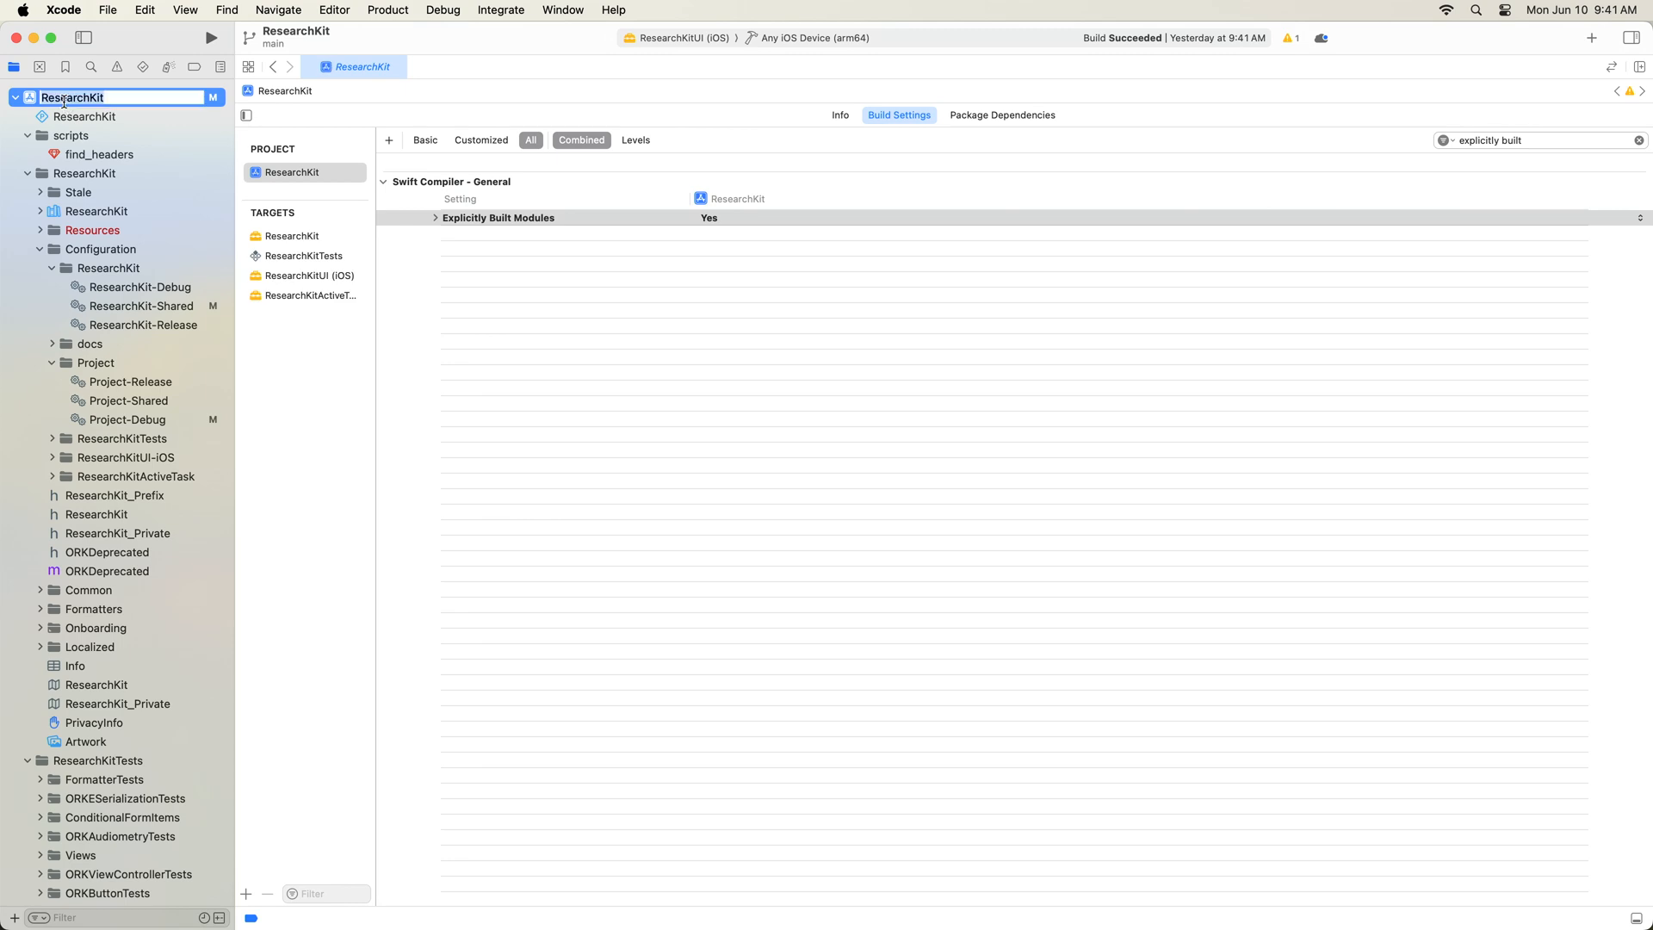
left_click(1528, 140)
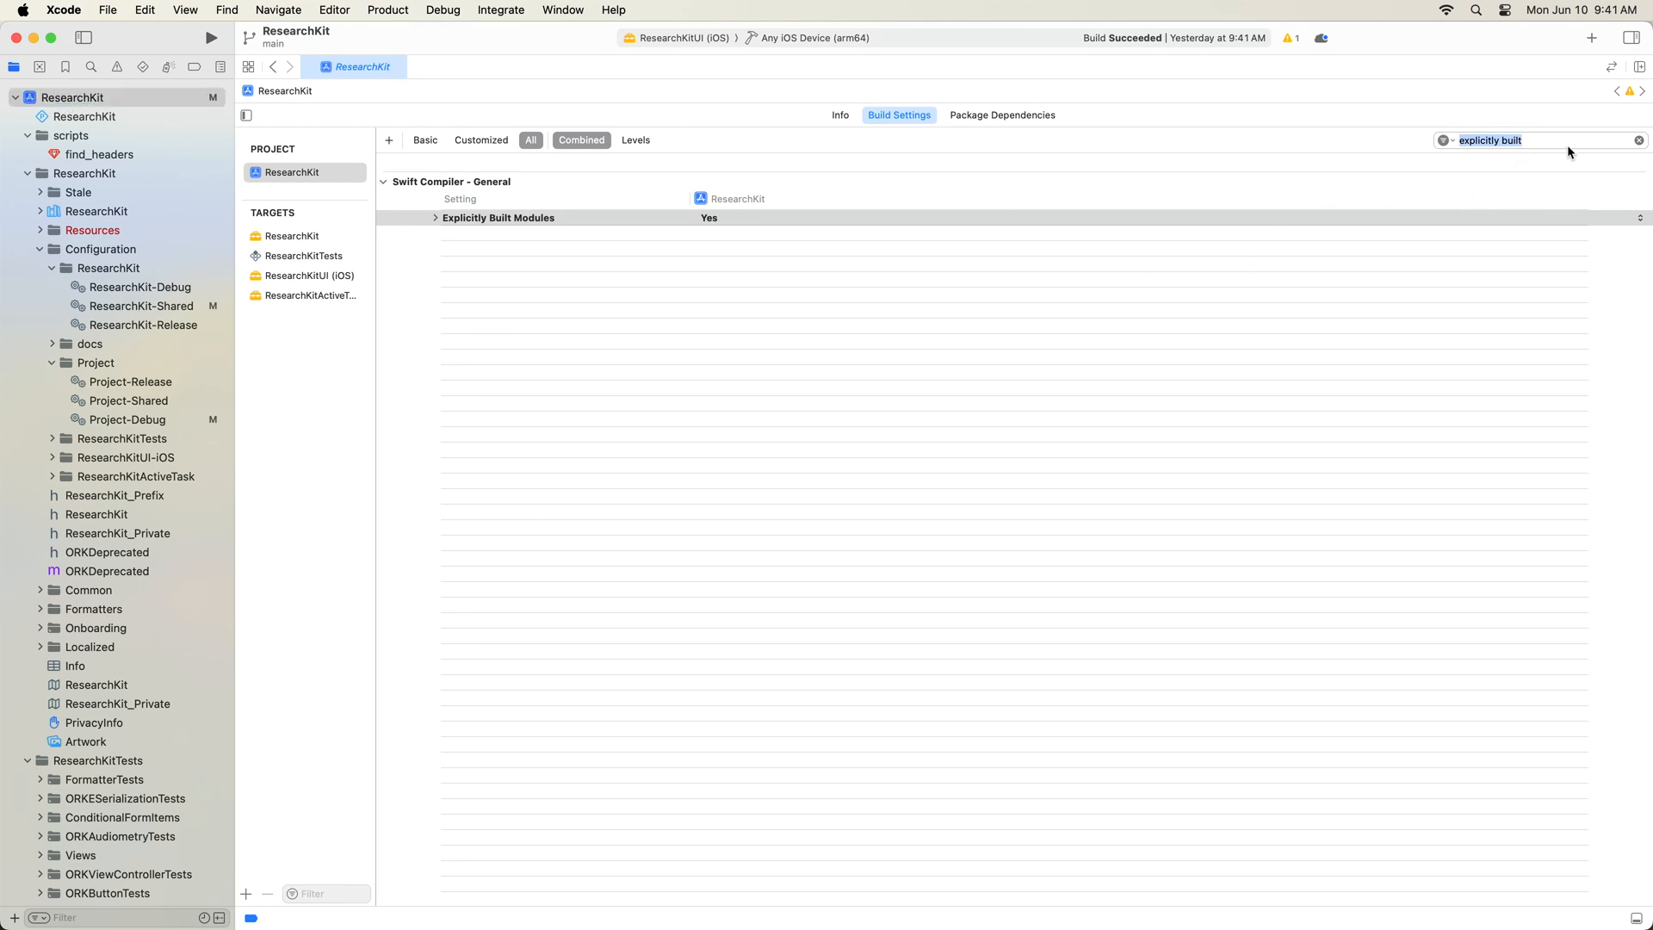
type("macros")
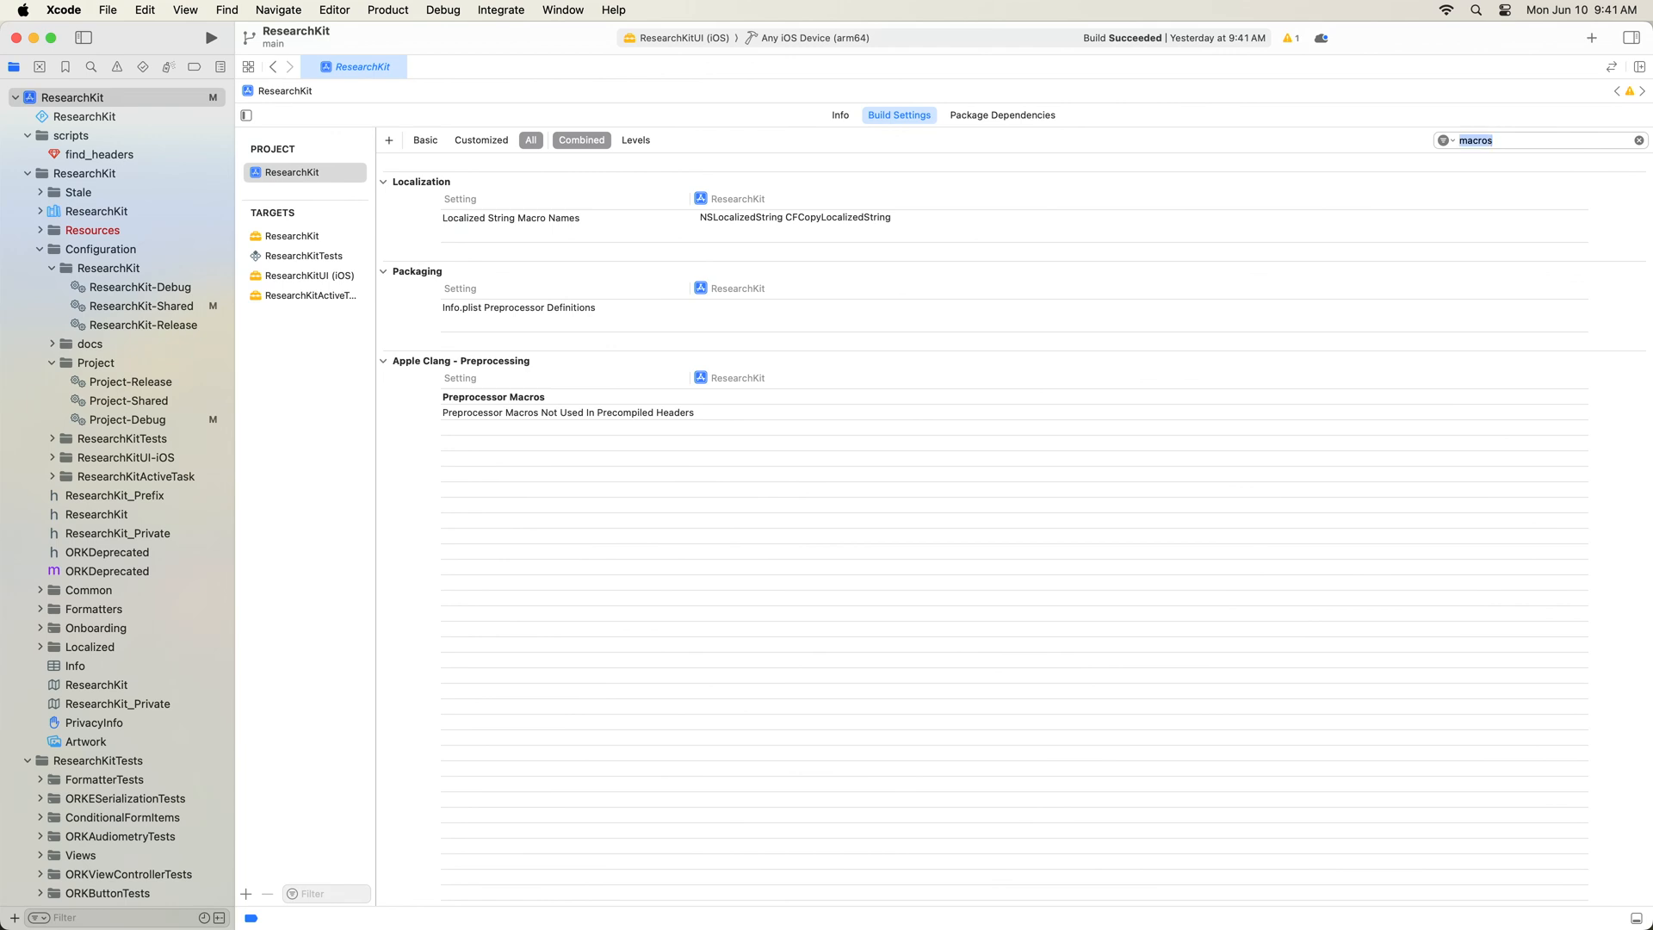
mouse_move(363, 405)
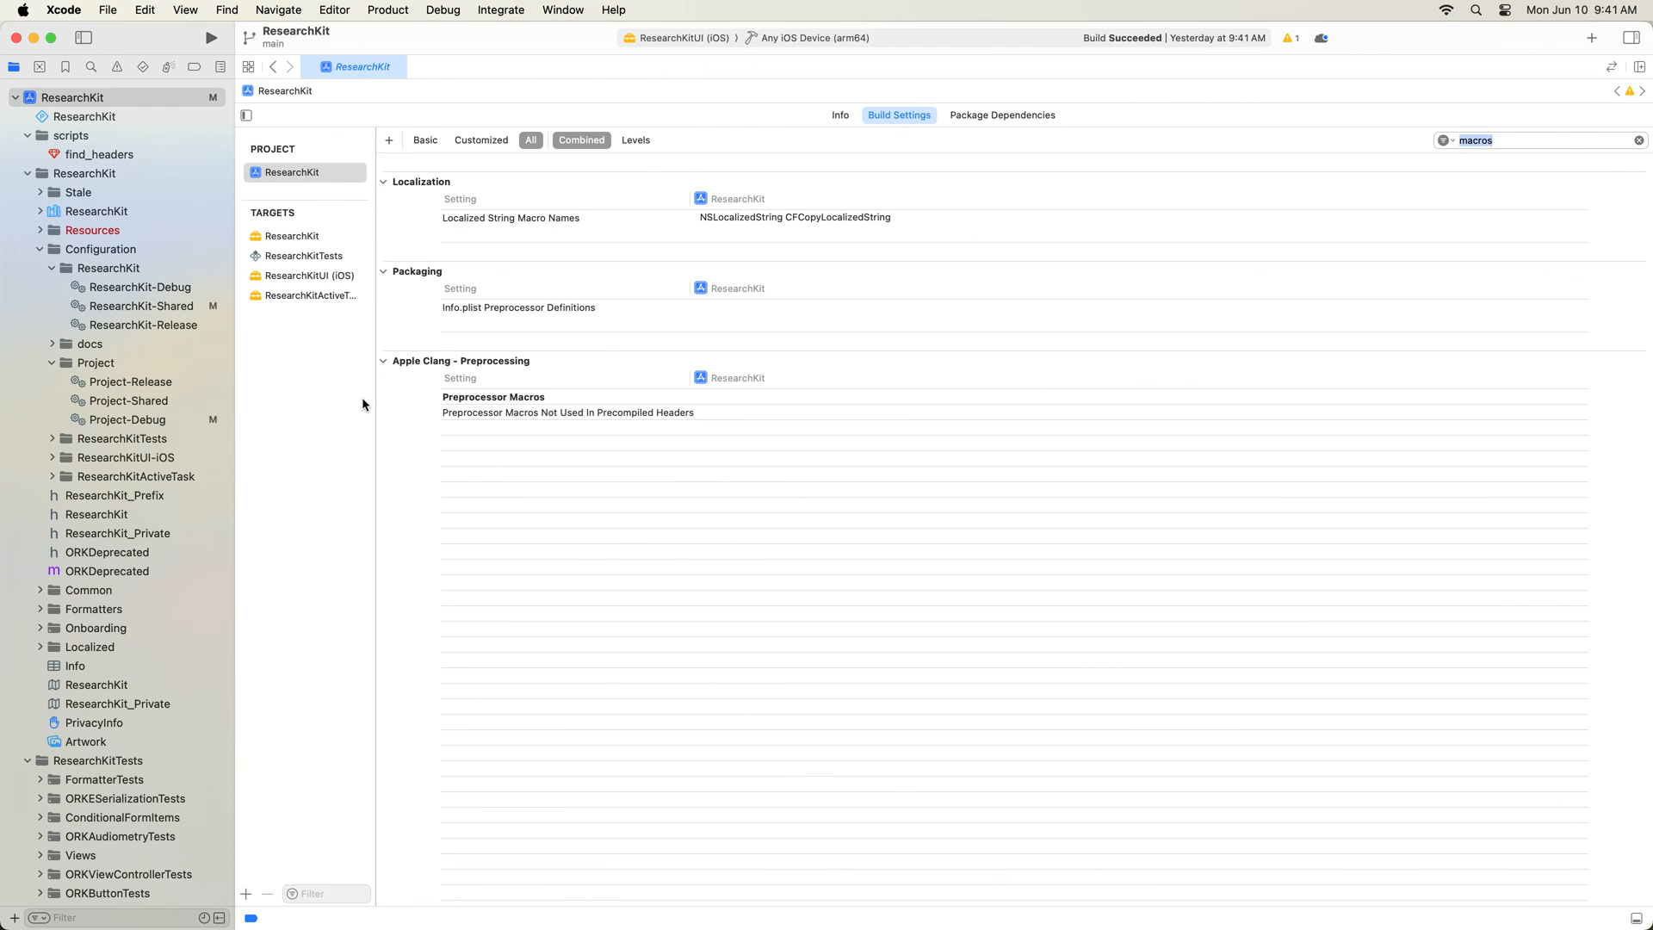
left_click(292, 235)
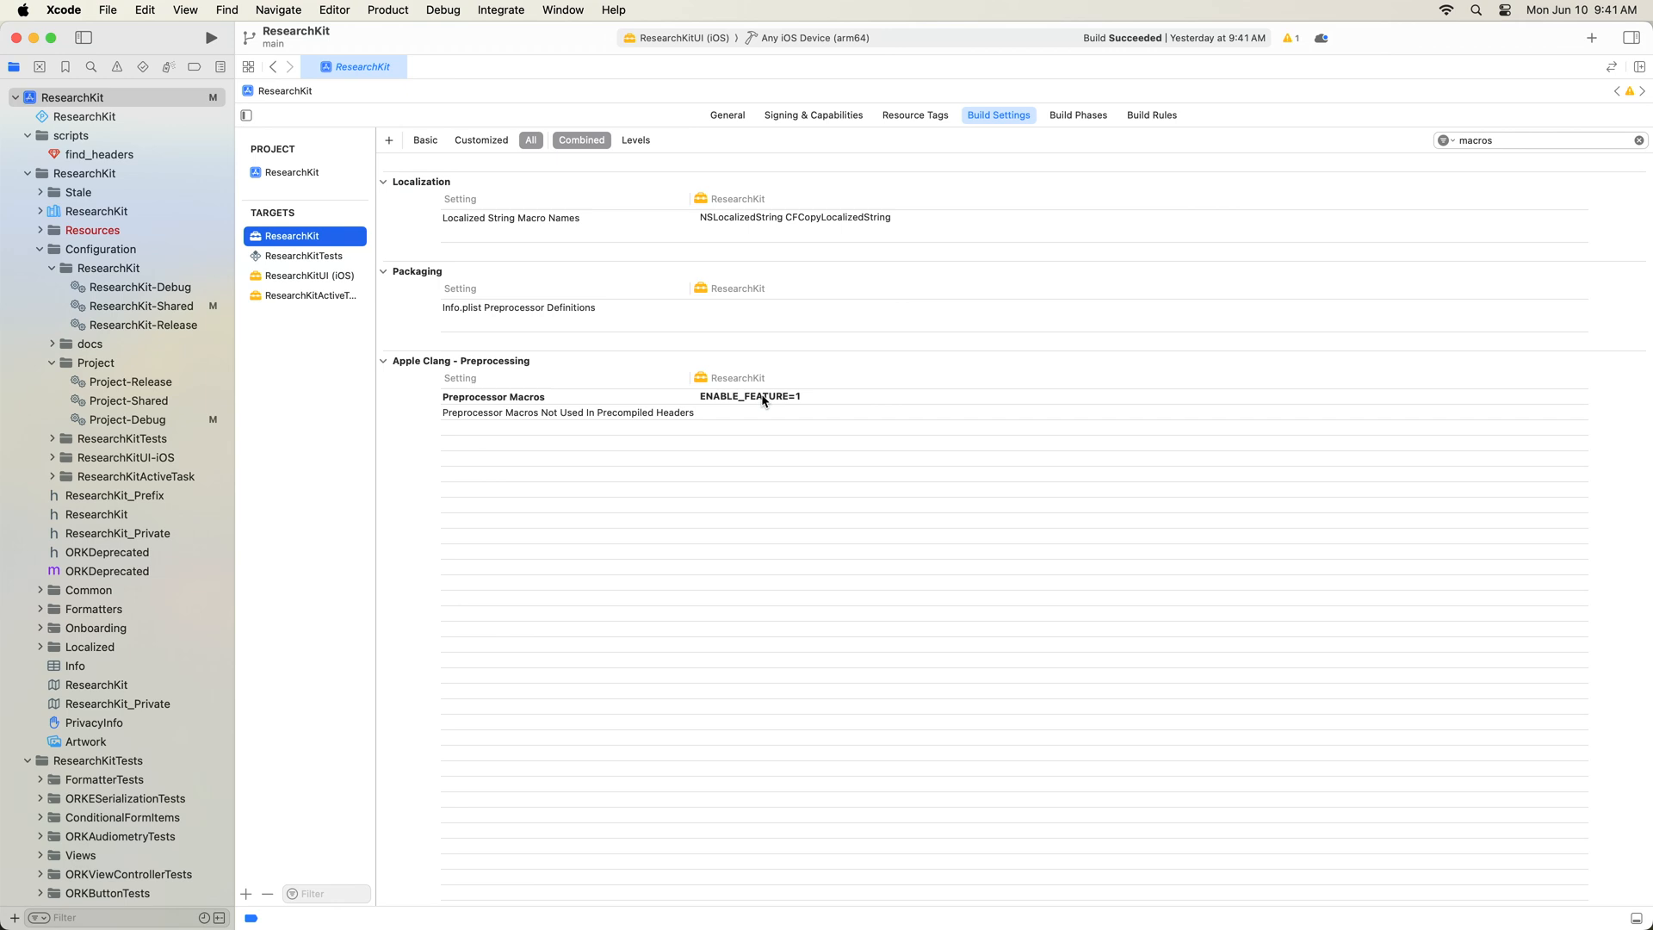
mouse_move(598, 455)
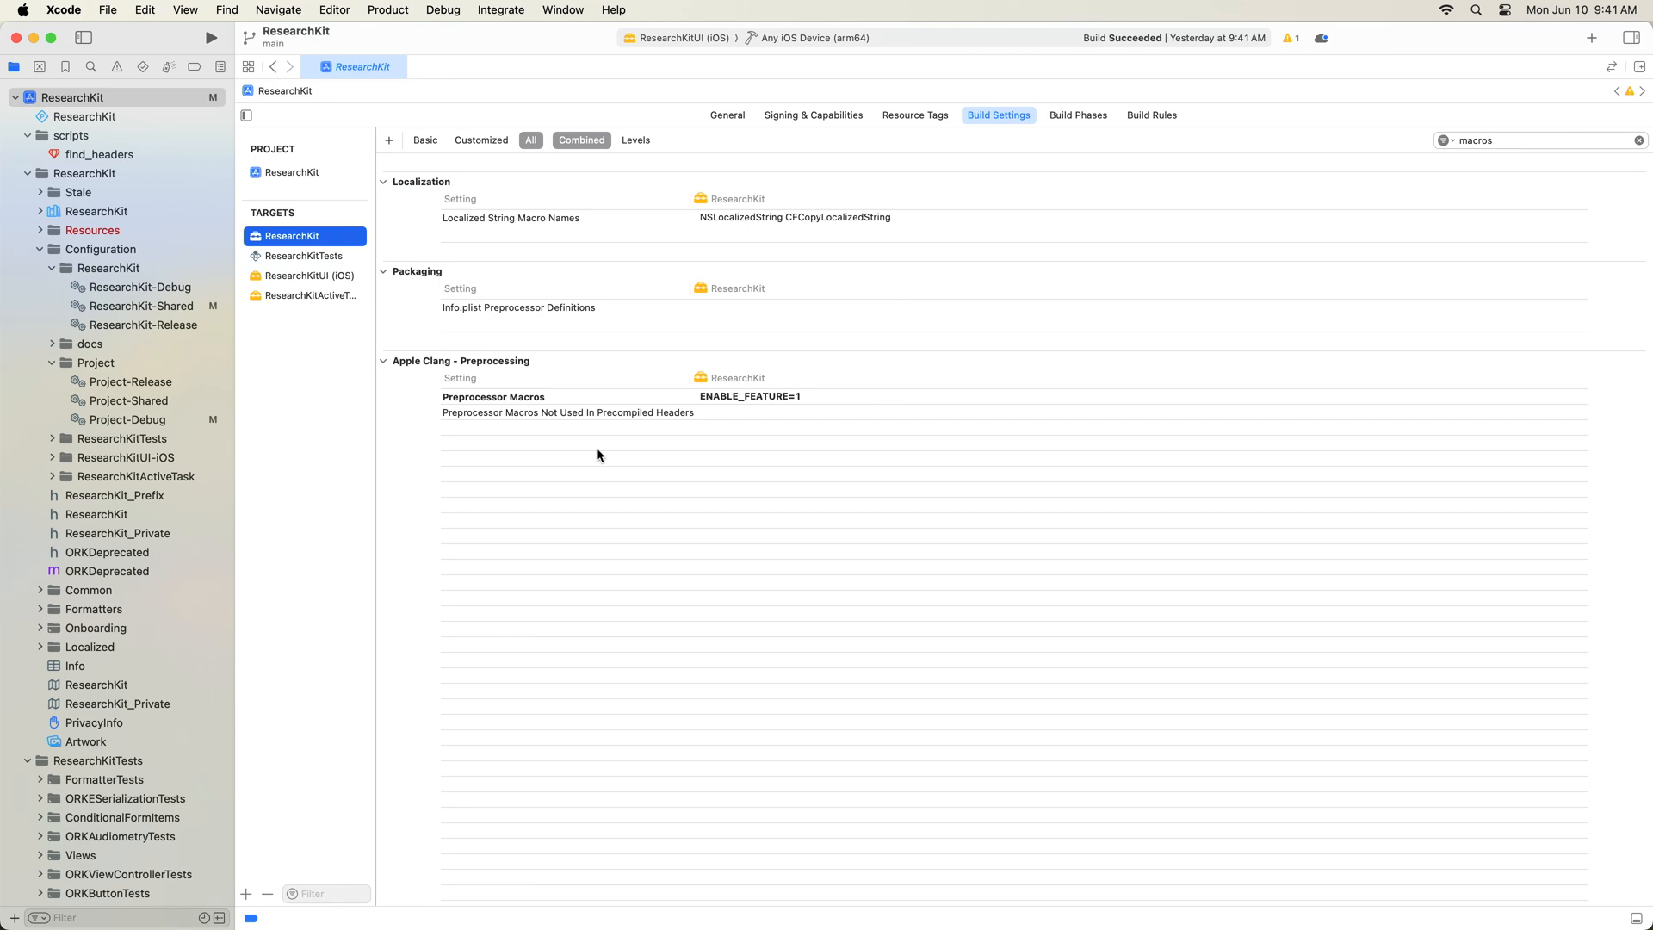
left_click(635, 139)
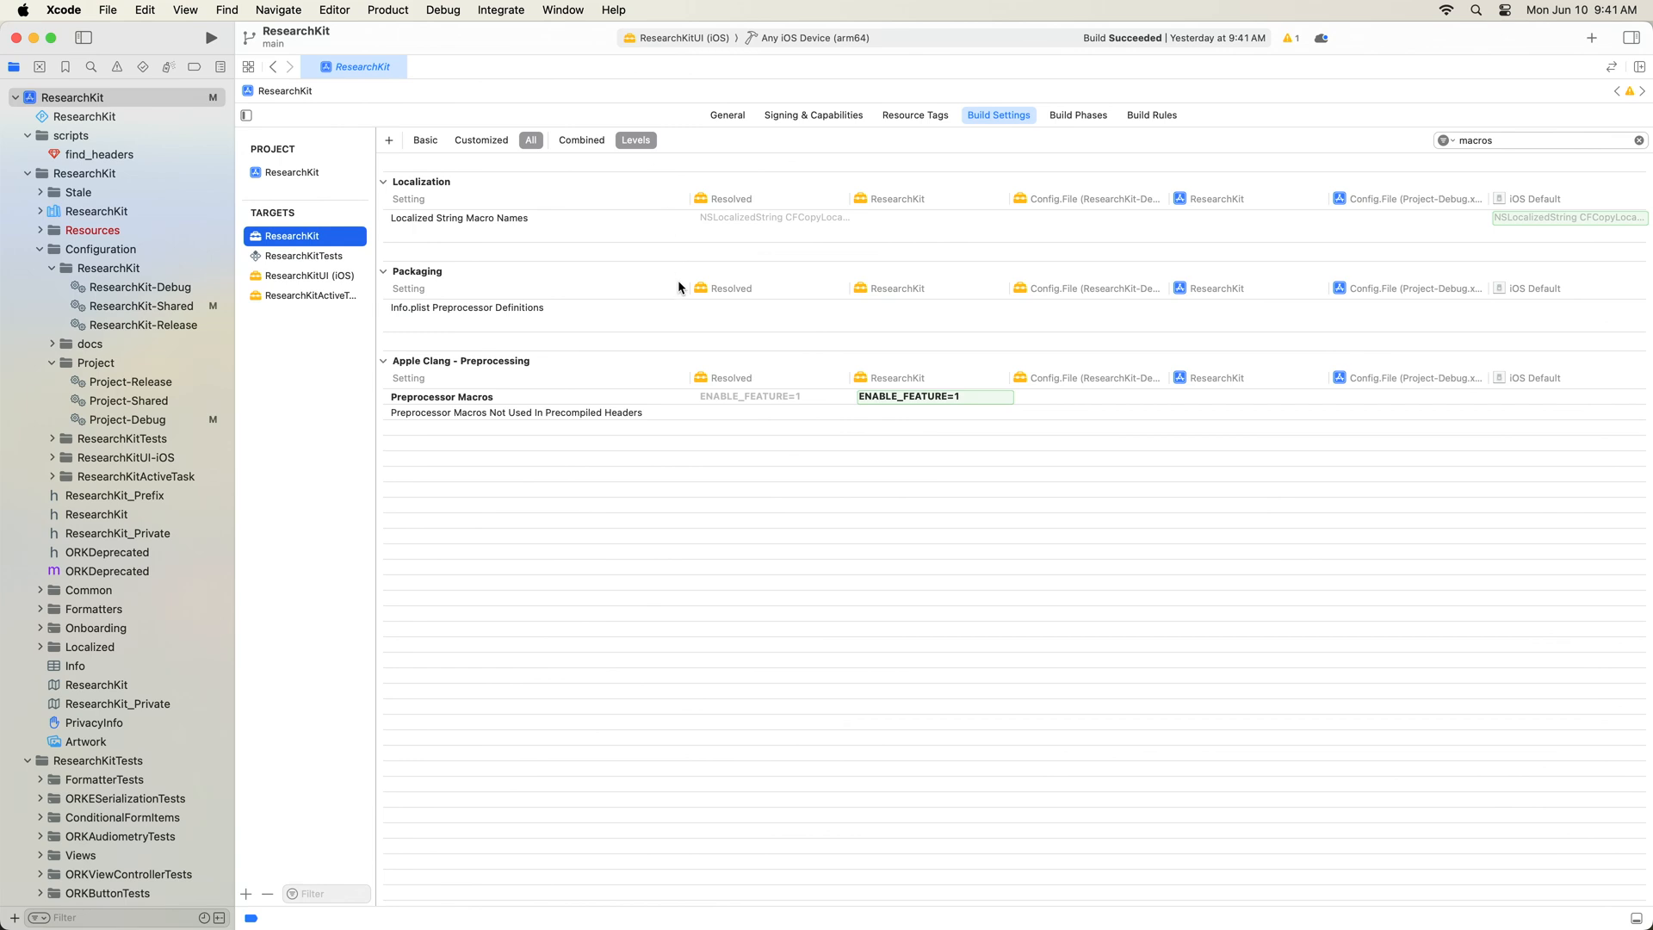
mouse_move(915, 412)
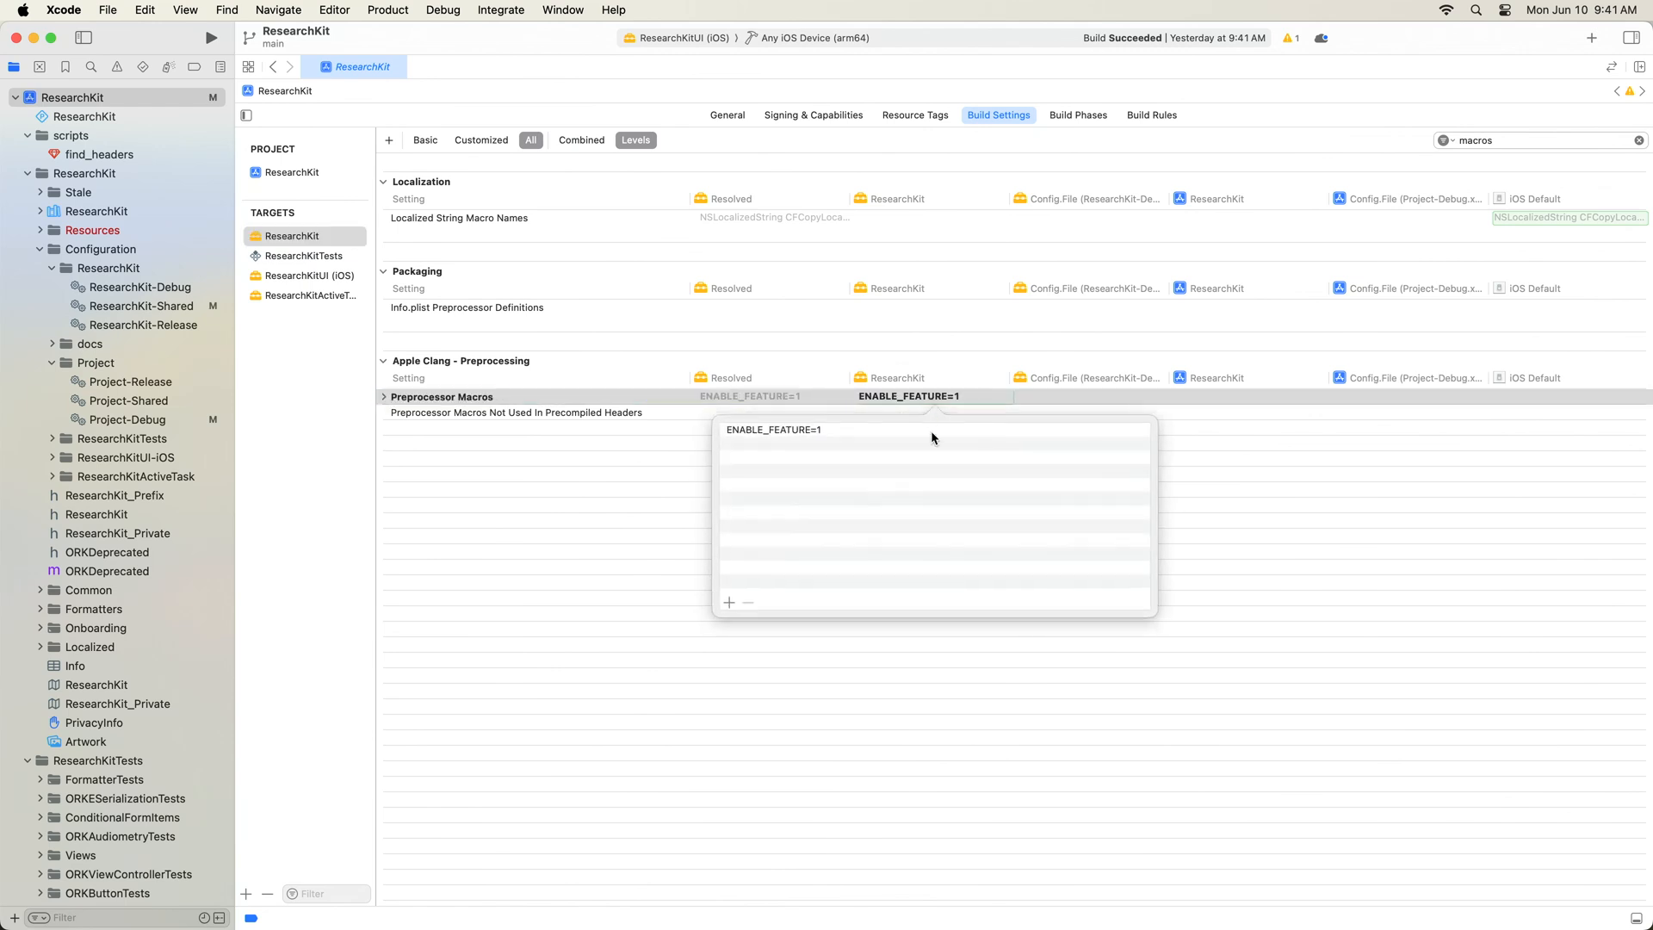
- Delete ENABLE_FEATURE=1 from the target level and enter it in the project column
left_click(1197, 395)
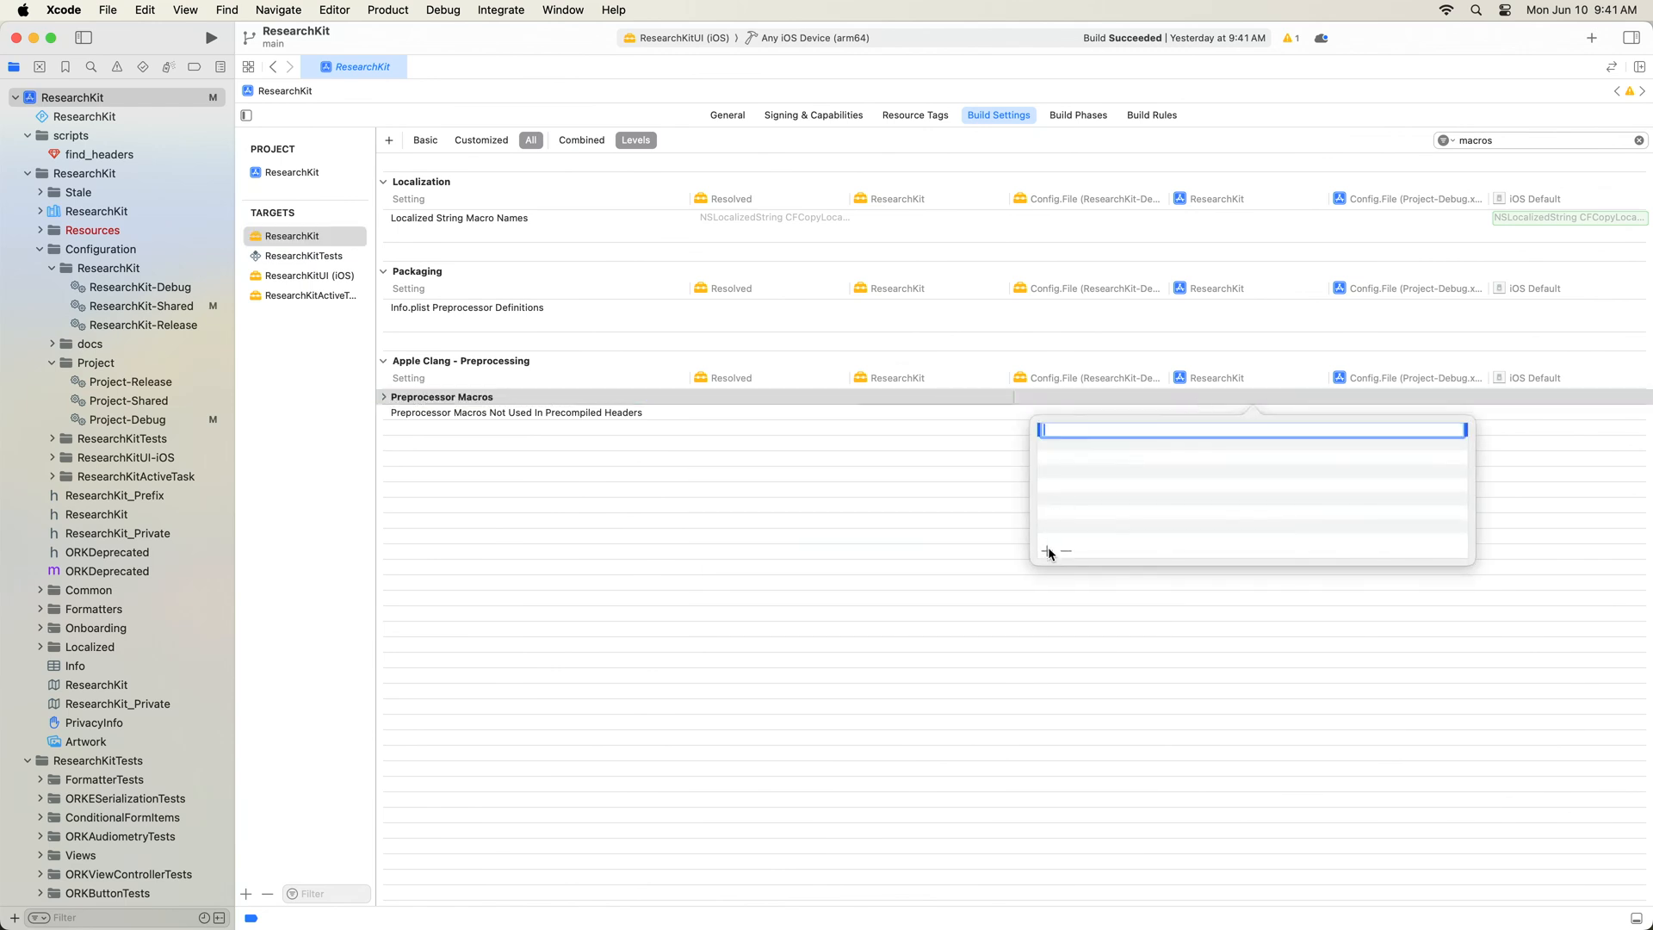
type("ENABLE_FEATURE=1")
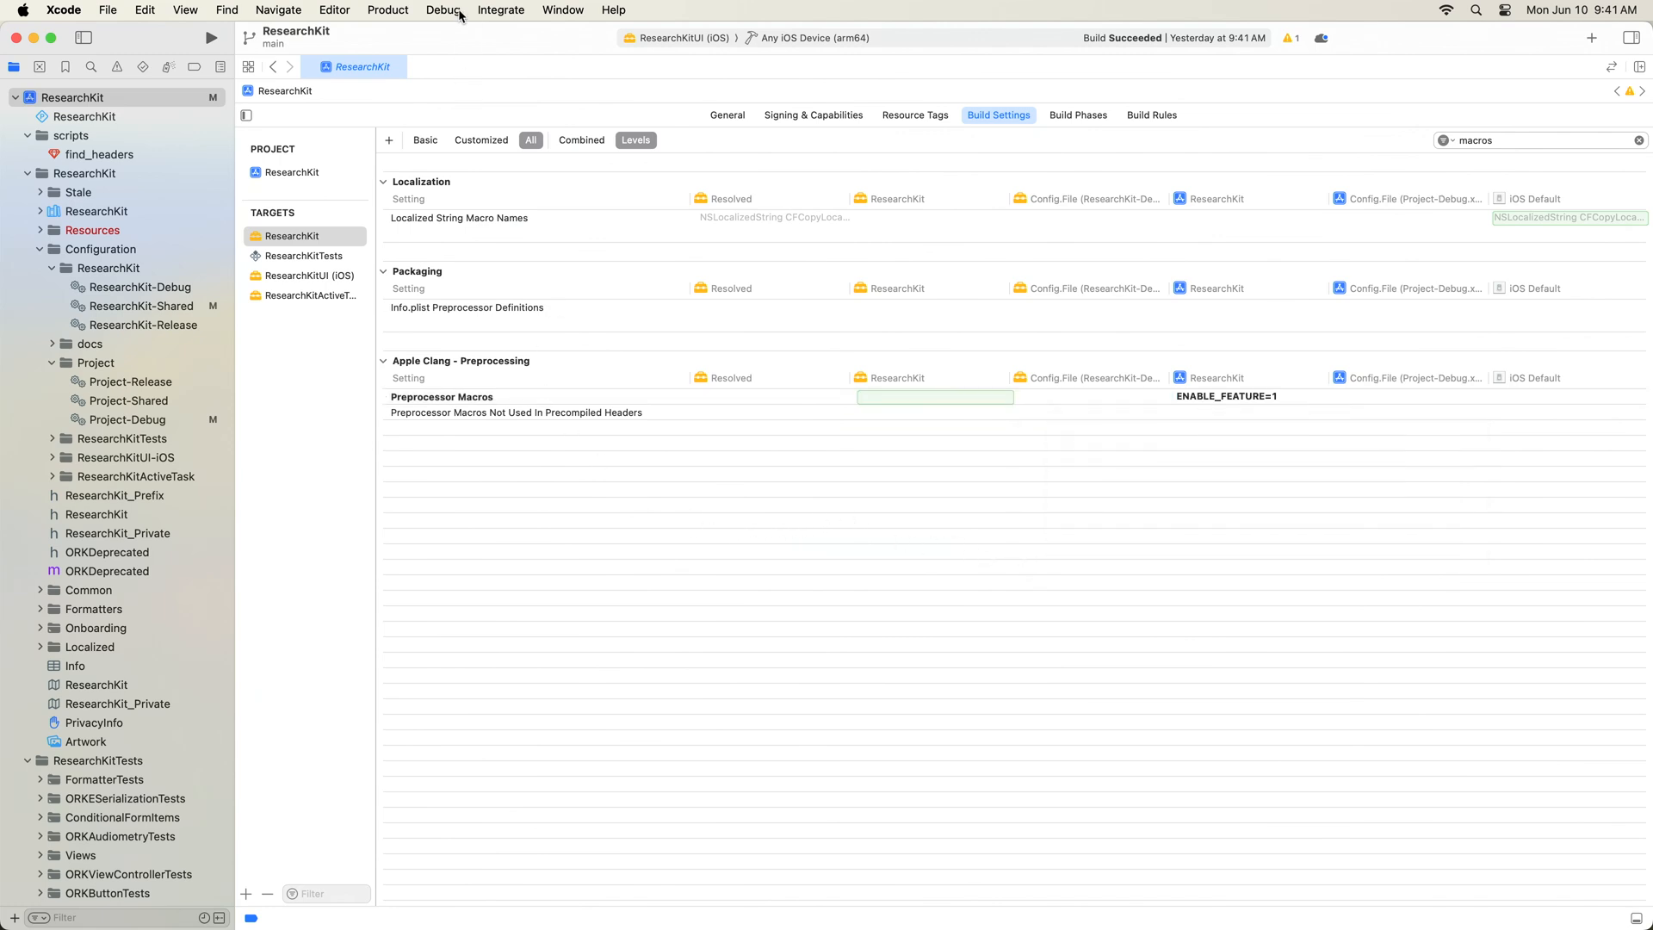
left_click(387, 9)
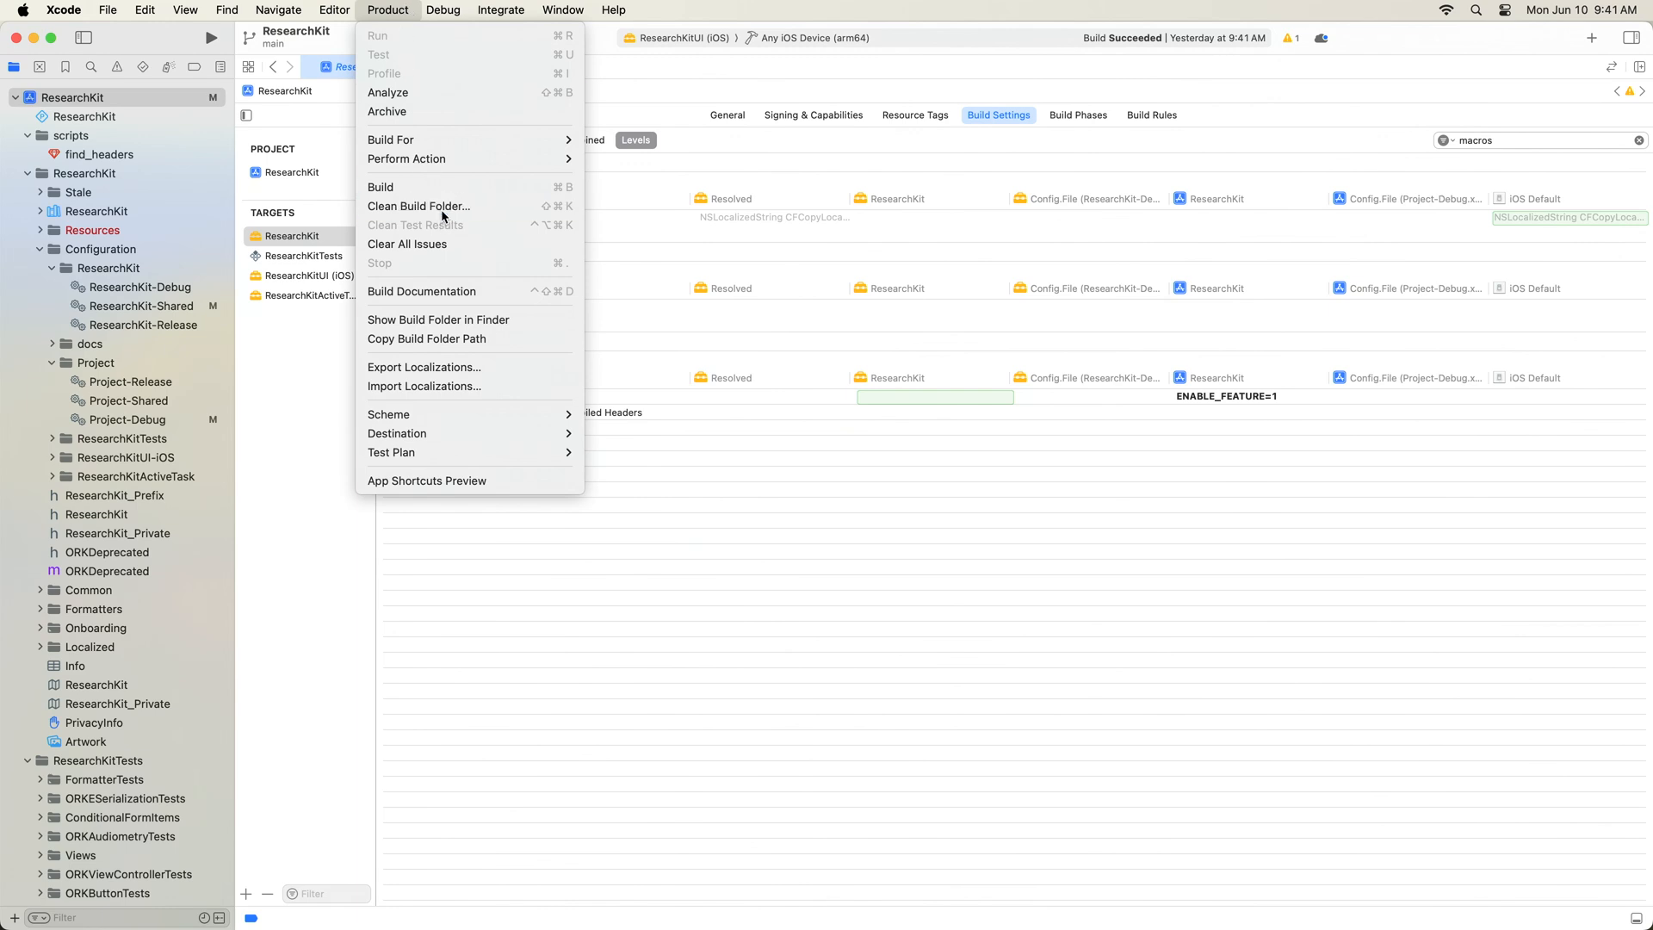
- Clean the build folder, rebuild, and scroll through the Clang modules report
left_click(418, 205)
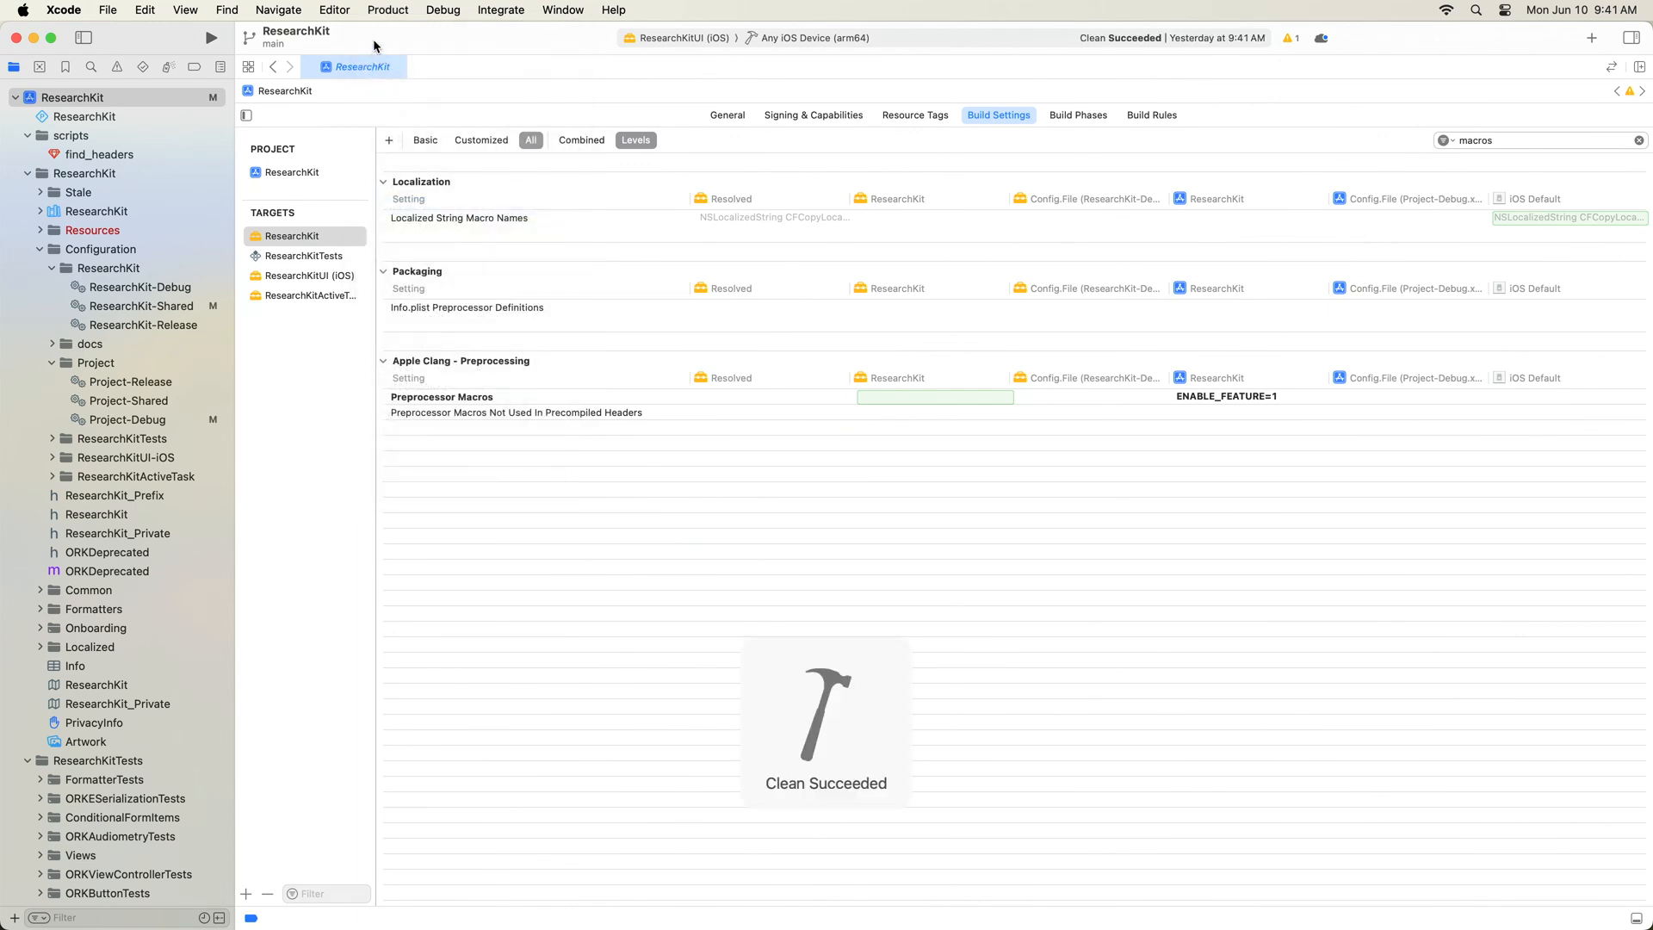
left_click(387, 9)
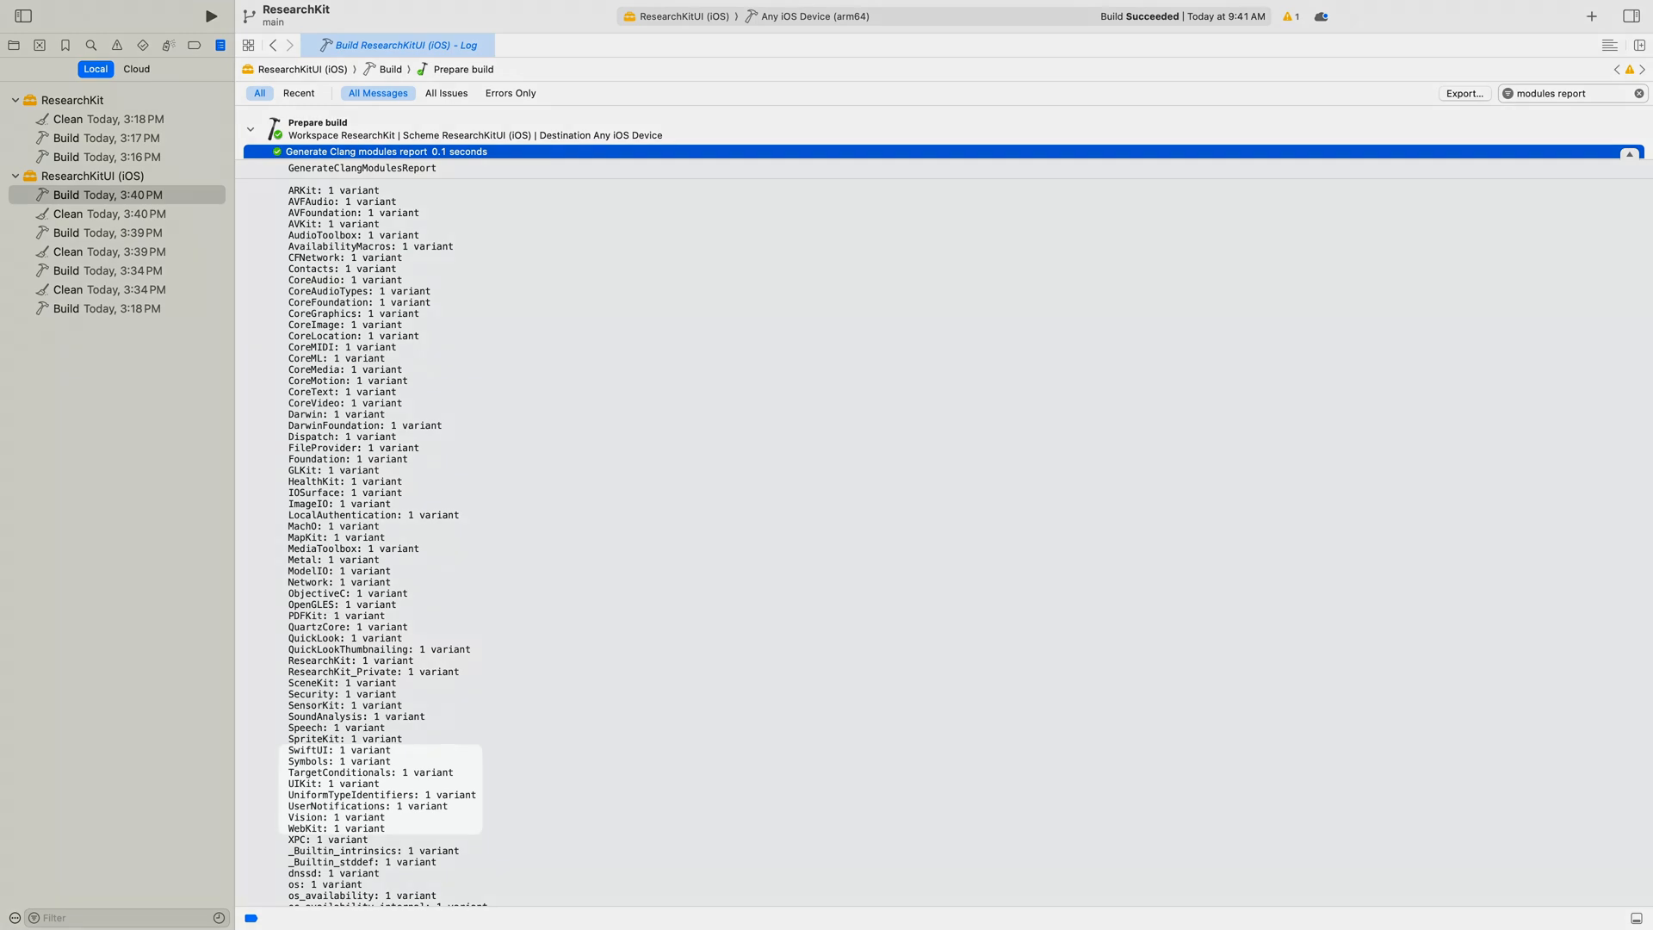
scroll("down", 3)
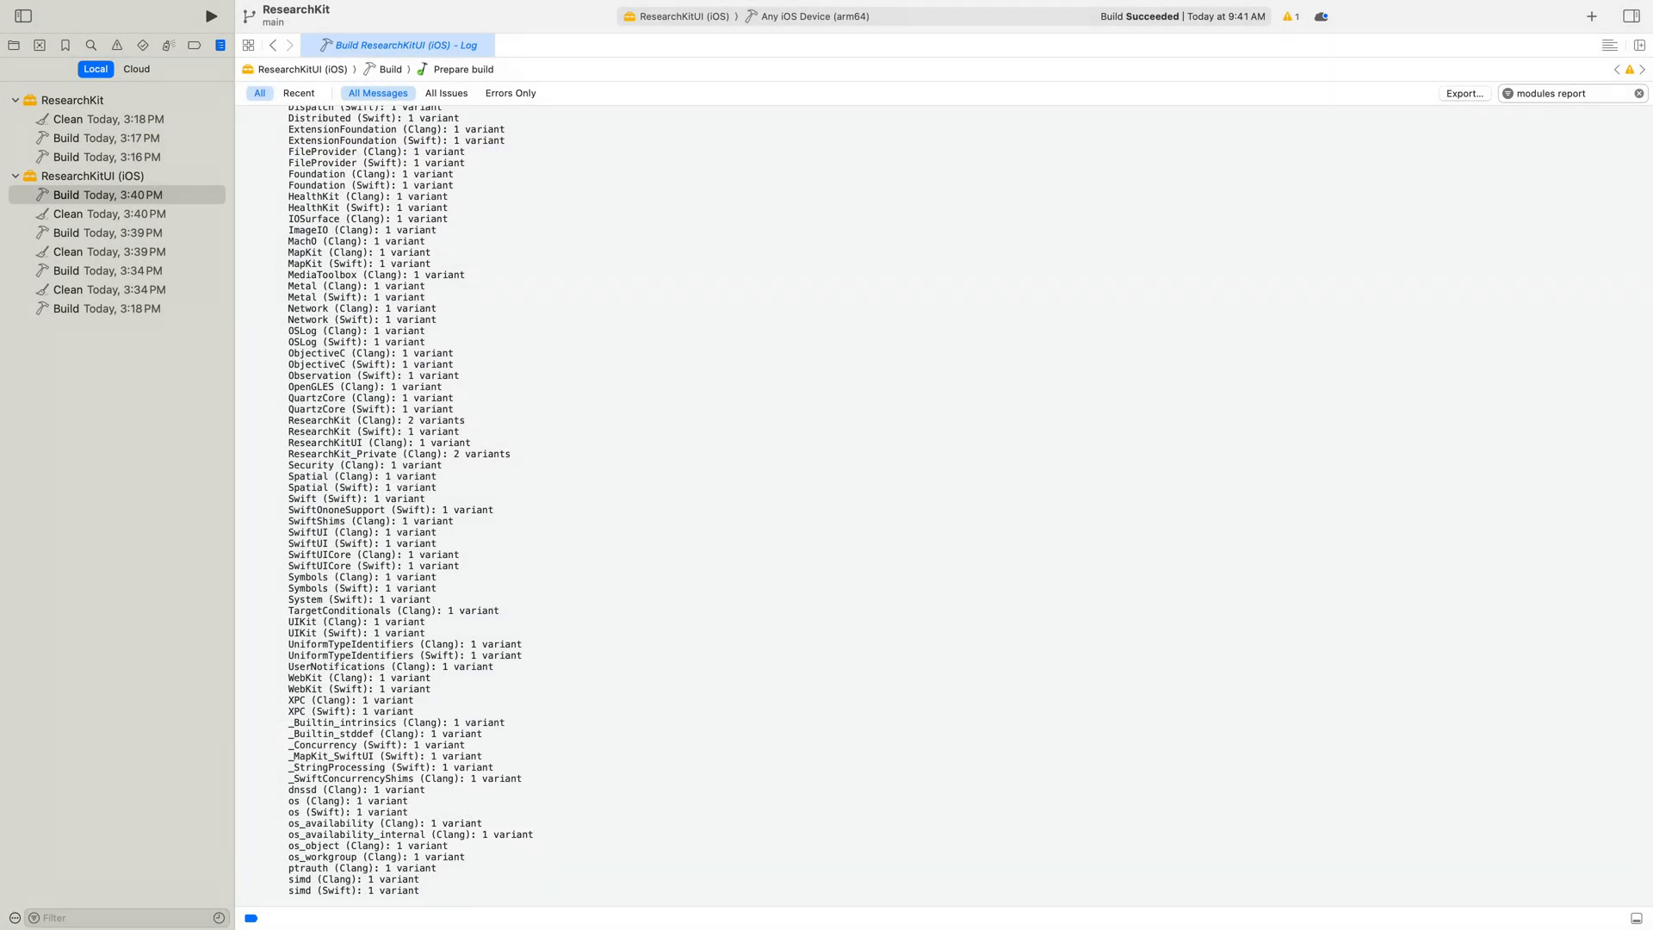